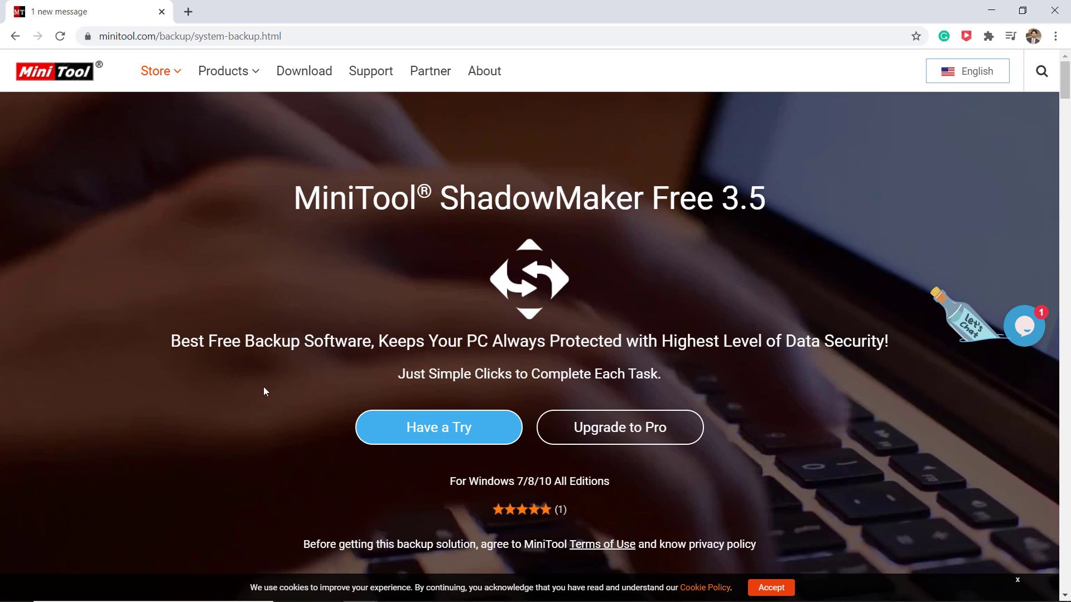
mouse_move(658, 366)
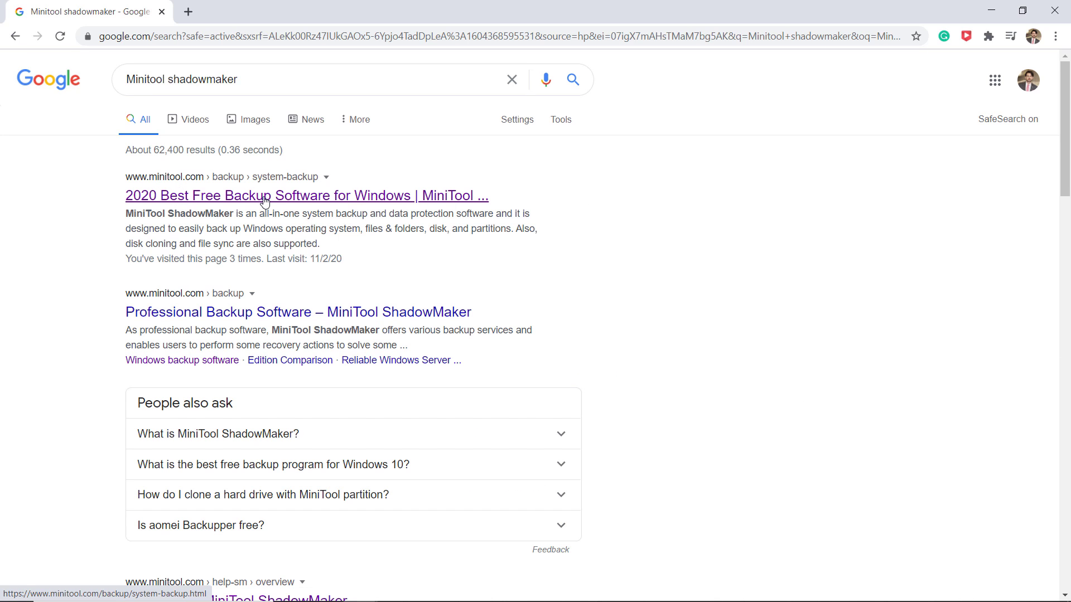
Step: Open the '2020 Best Free Backup Software for Windows | MiniTool' result
click(305, 195)
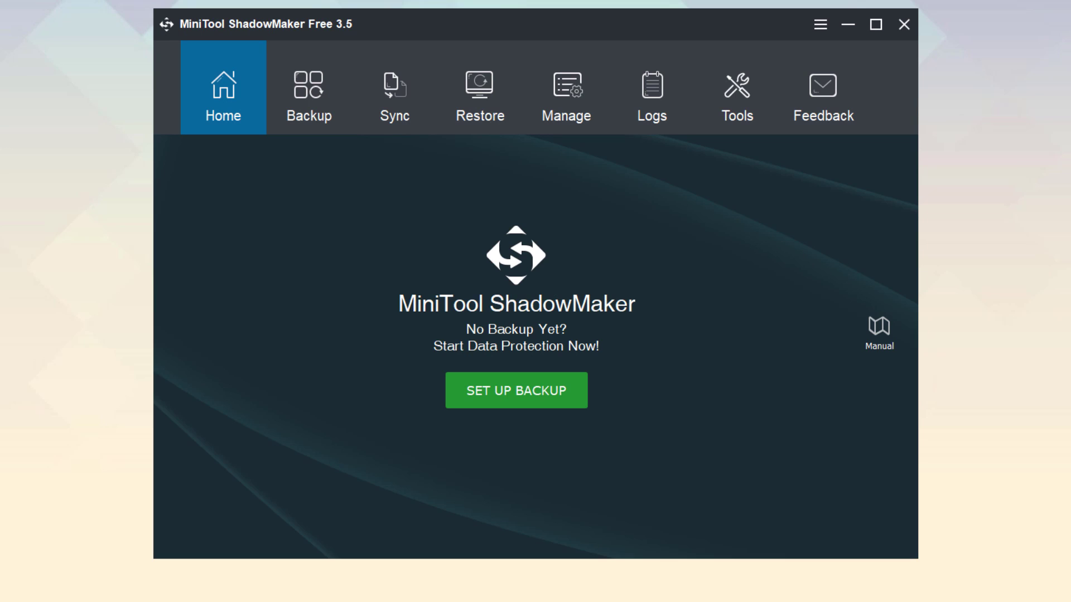
Step: Start a backup and choose the Image folder on My Data (D:) as its source
click(309, 93)
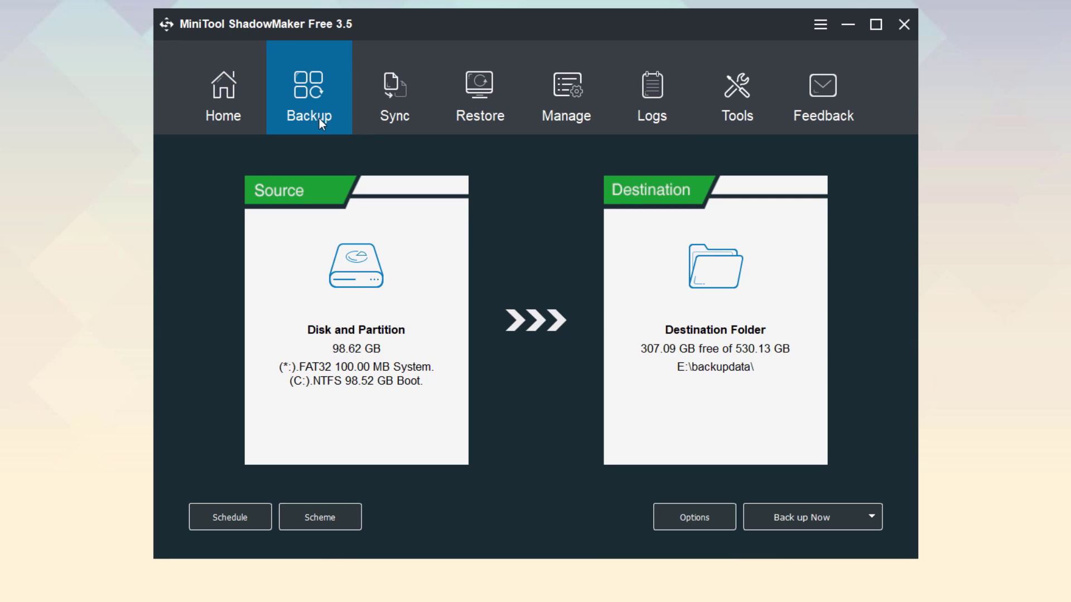
mouse_move(443, 266)
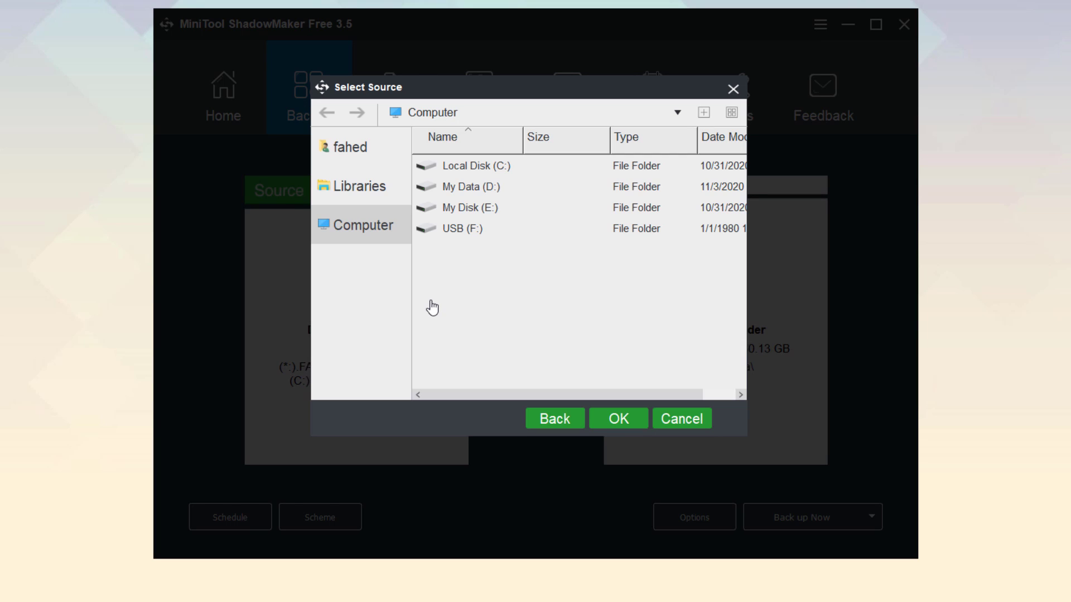
click(470, 186)
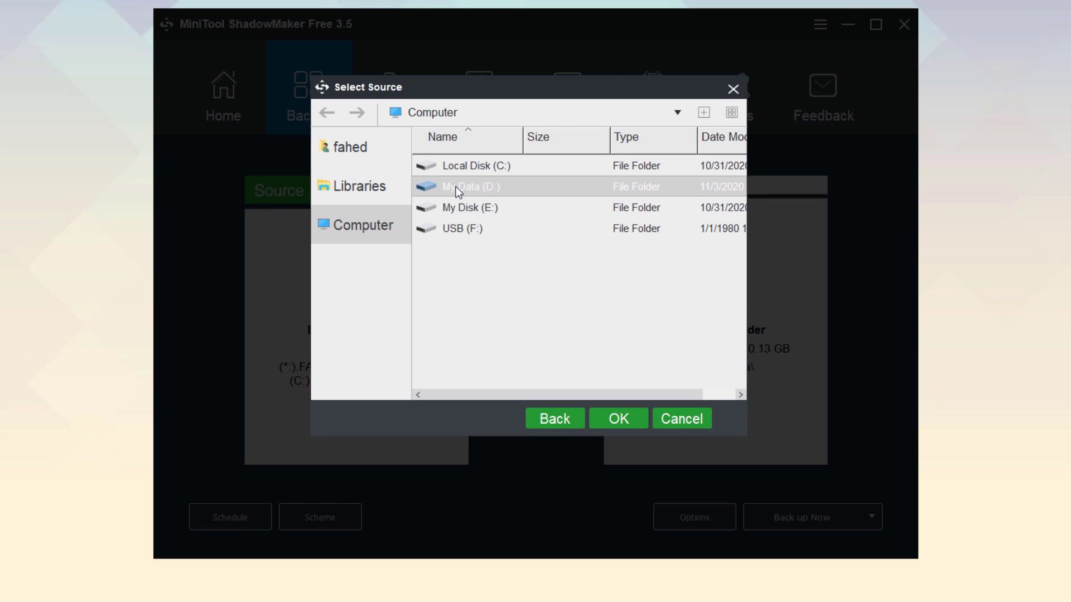
double_click(471, 186)
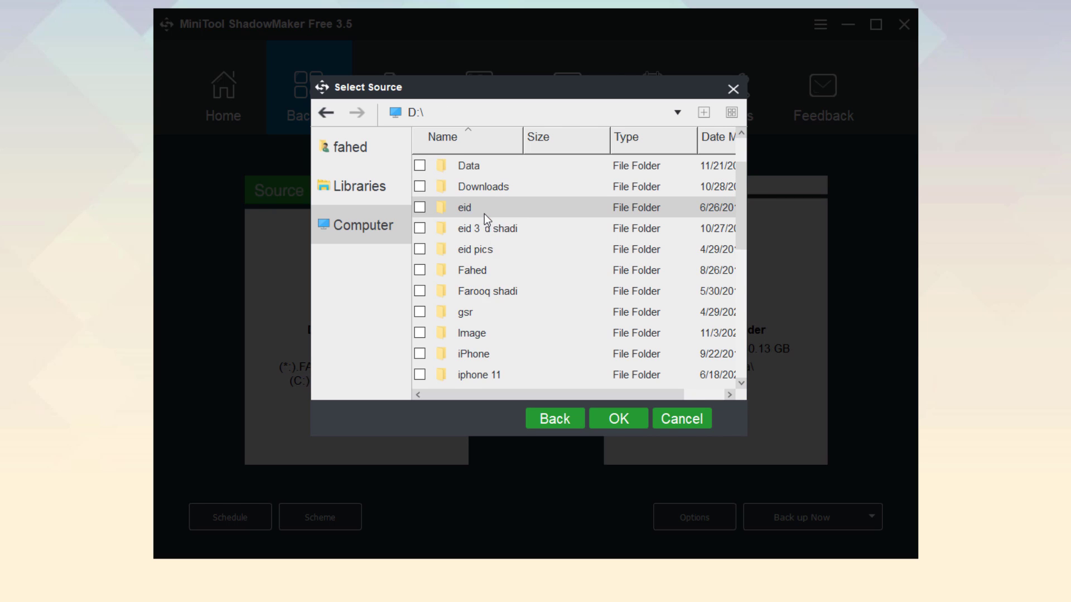
click(421, 270)
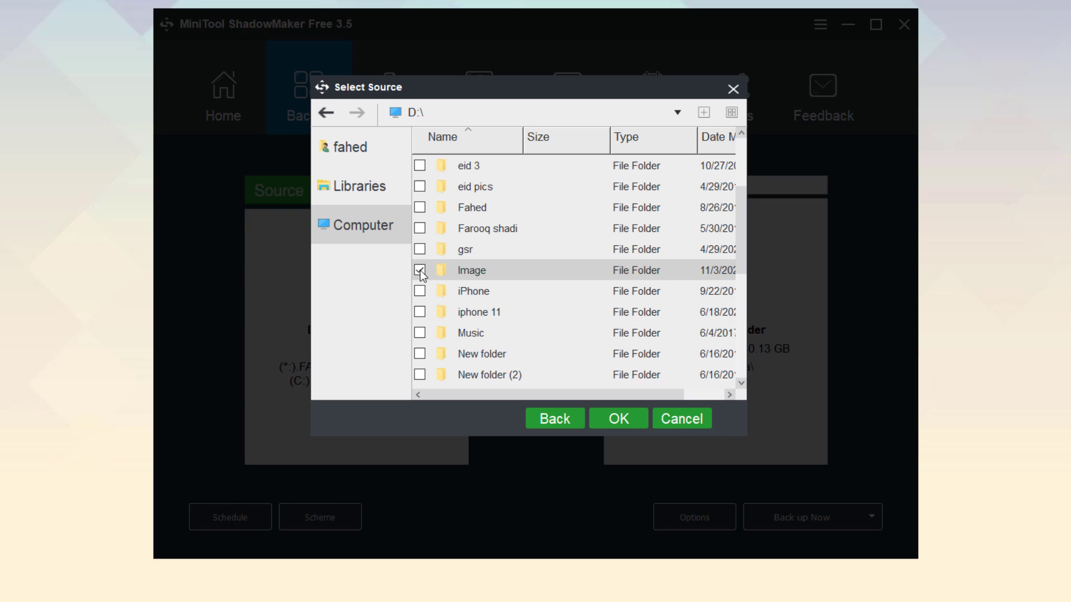
double_click(469, 270)
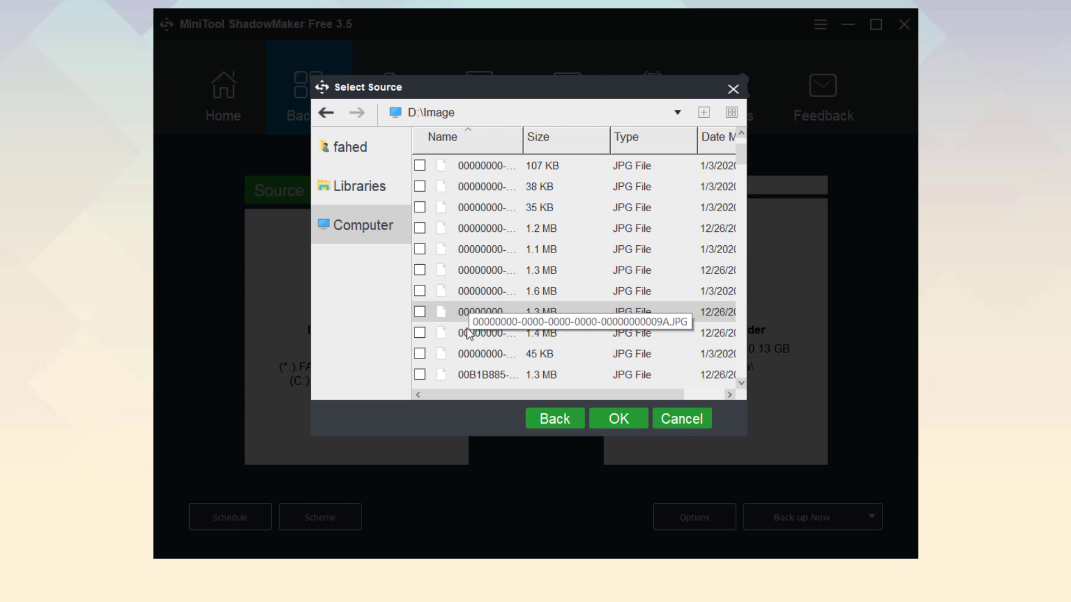
click(328, 112)
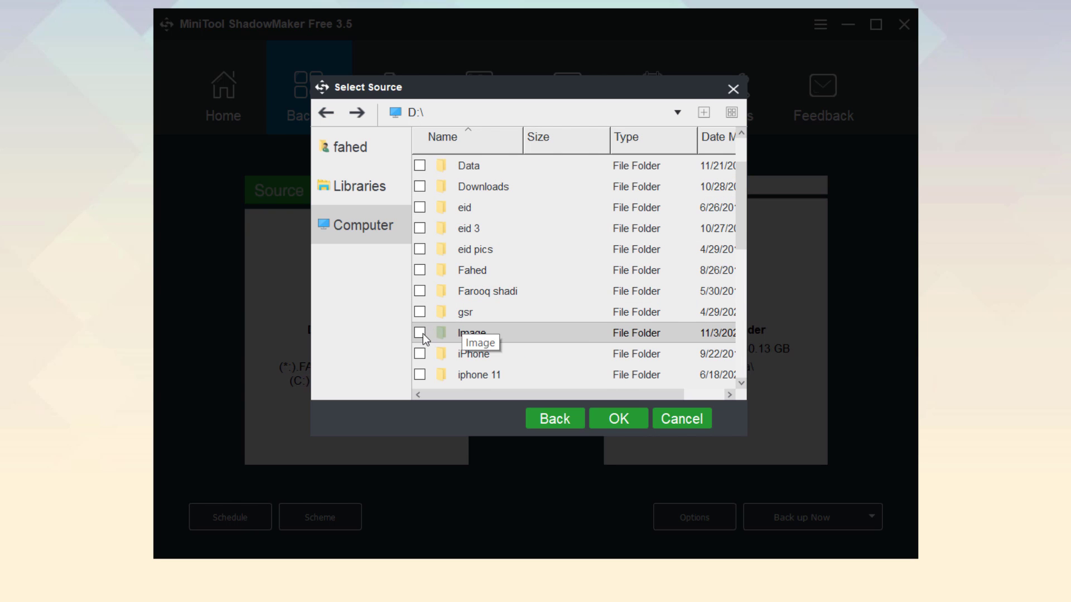
click(420, 333)
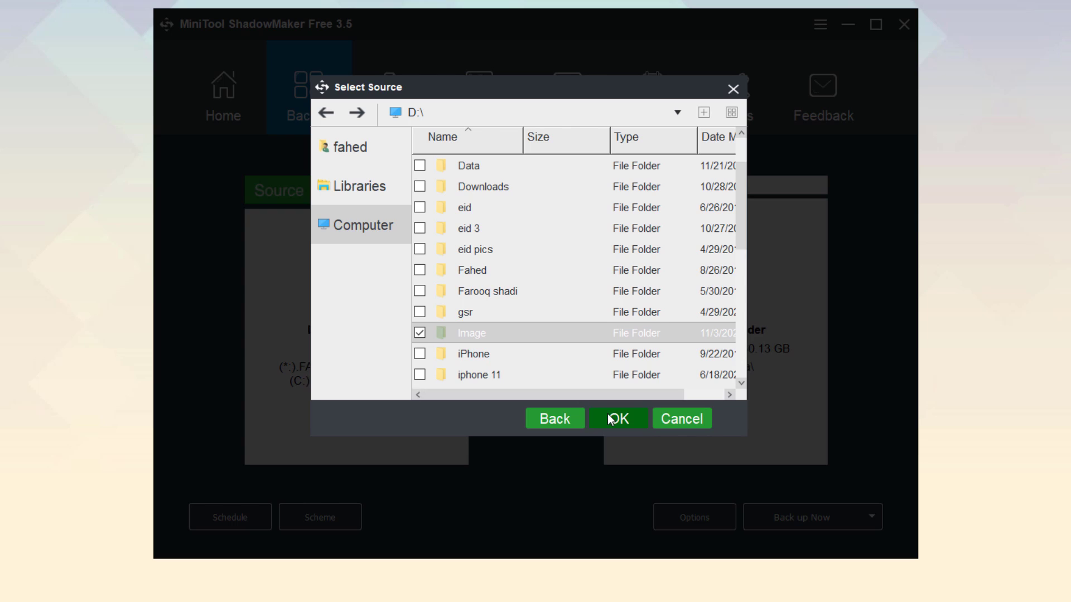
click(617, 418)
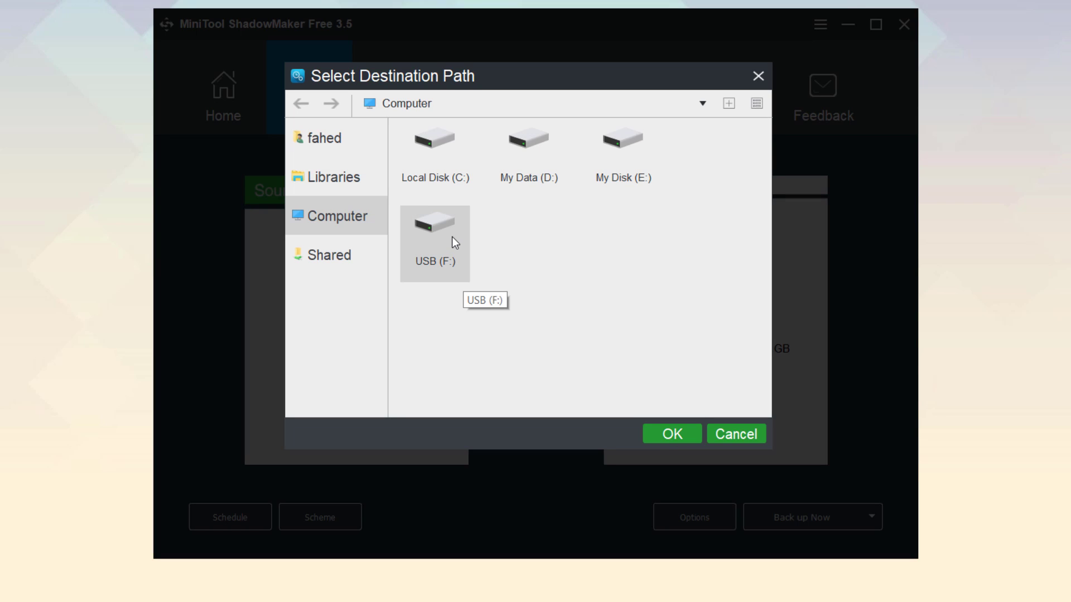
mouse_move(515, 237)
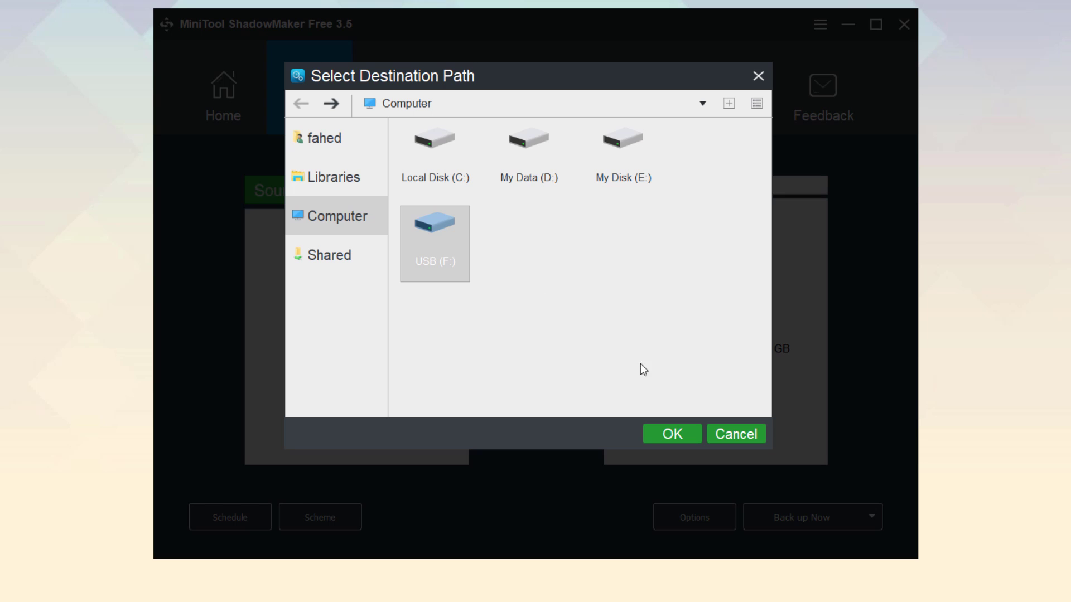
Step: Set USB (F:) as the destination and run the backup now
click(671, 434)
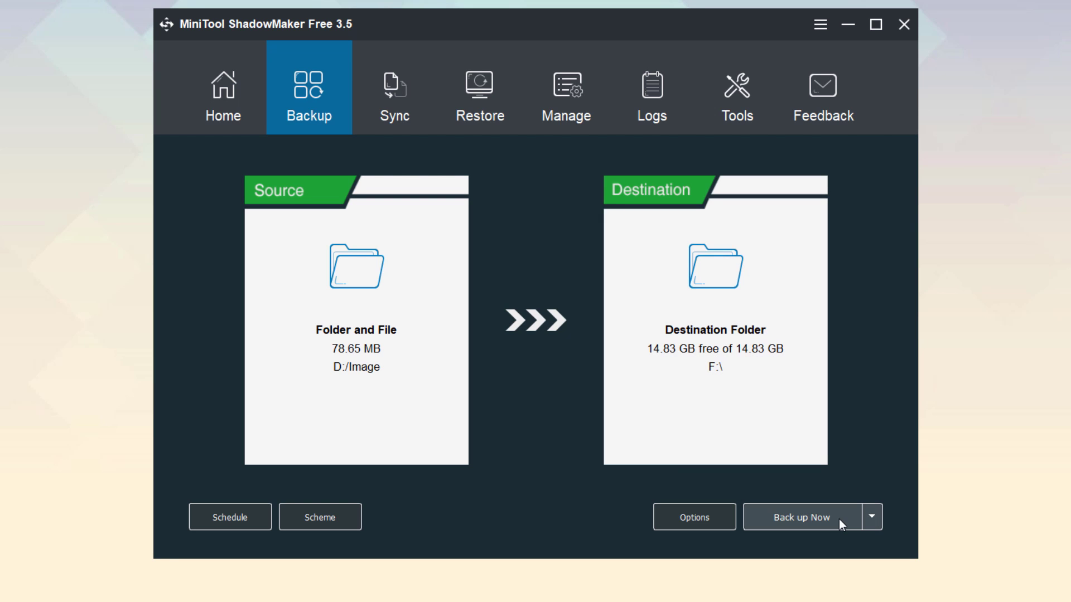
click(801, 517)
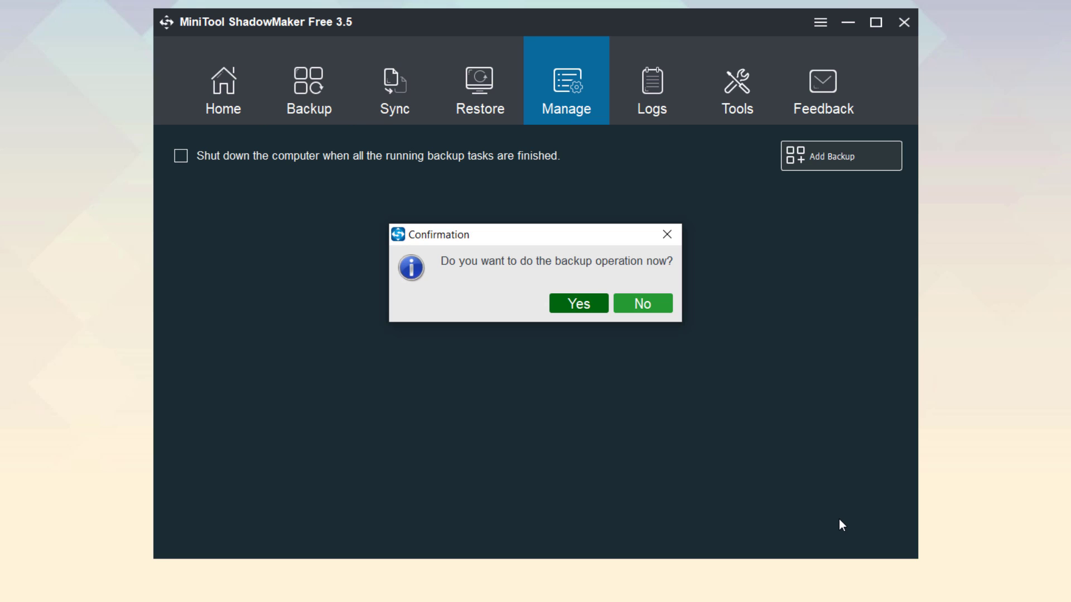
click(577, 303)
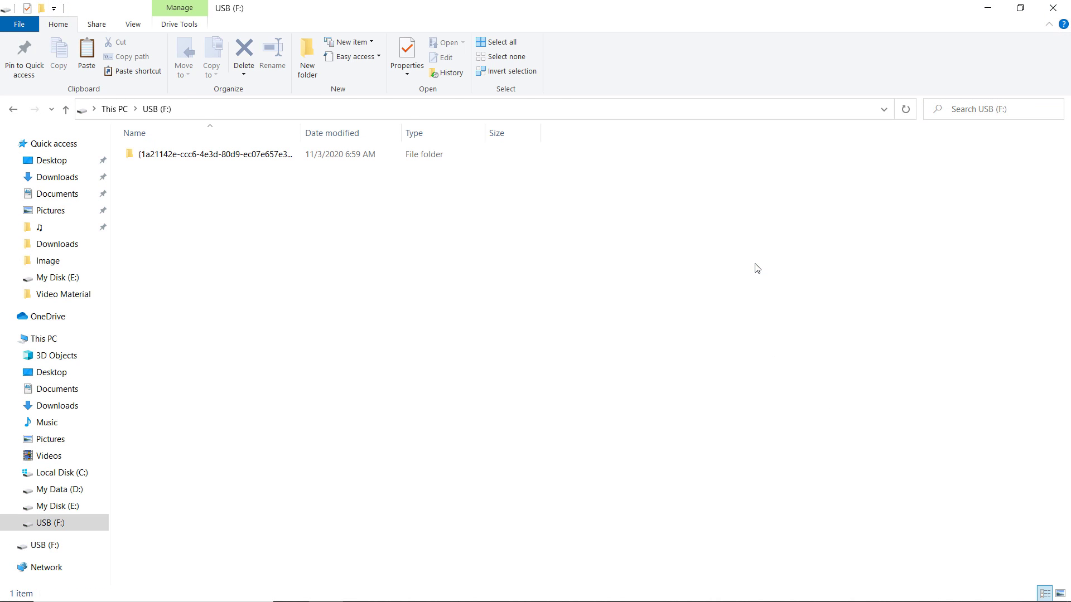
Step: Look inside the GUID backup folder on USB (F:), then browse the original Image folder on D:
click(214, 154)
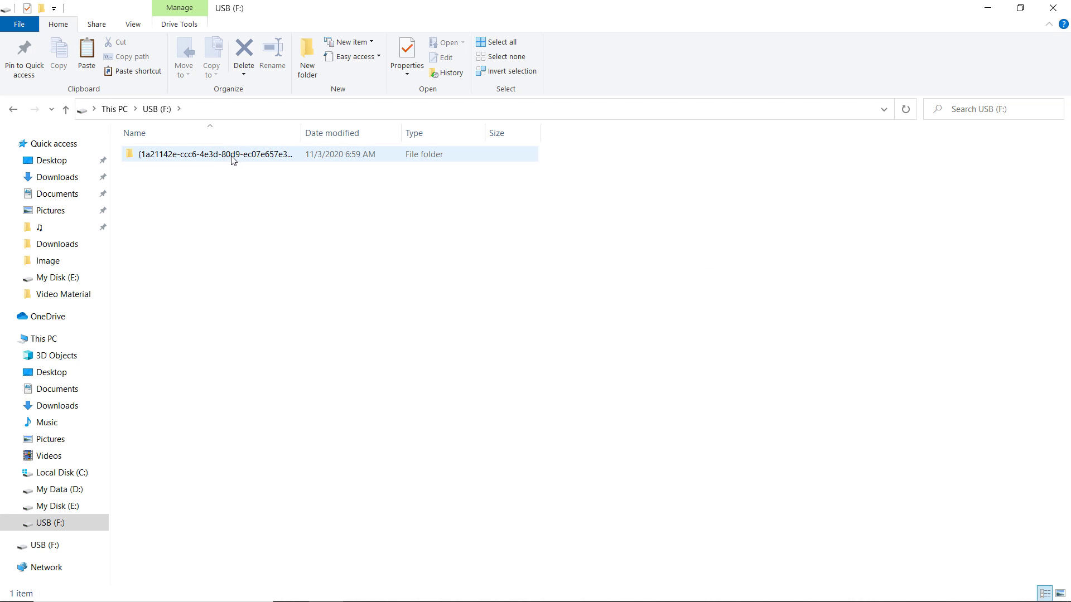
double_click(214, 154)
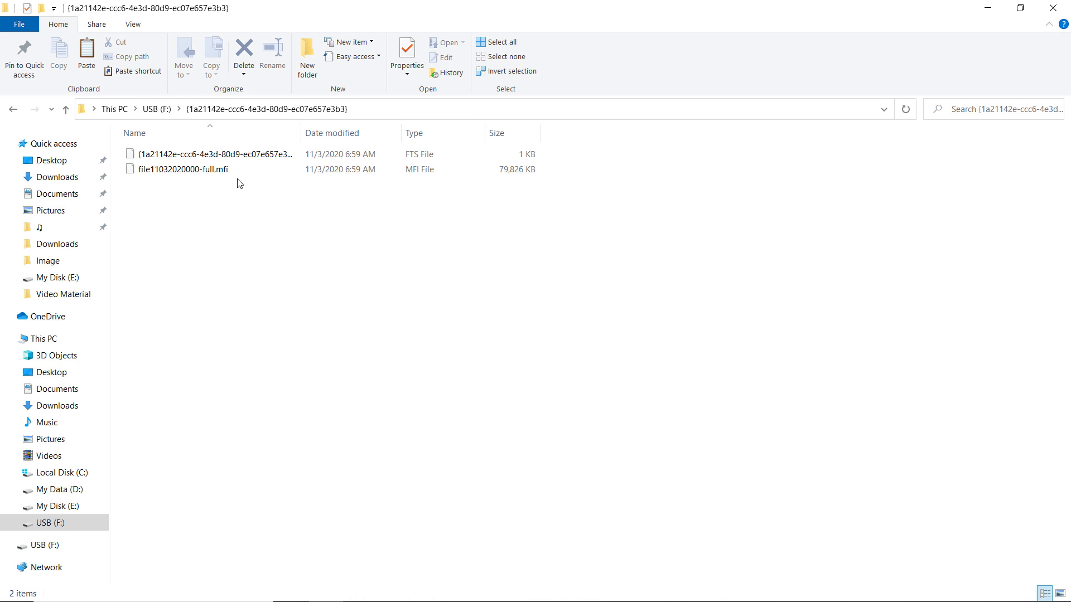
click(56, 488)
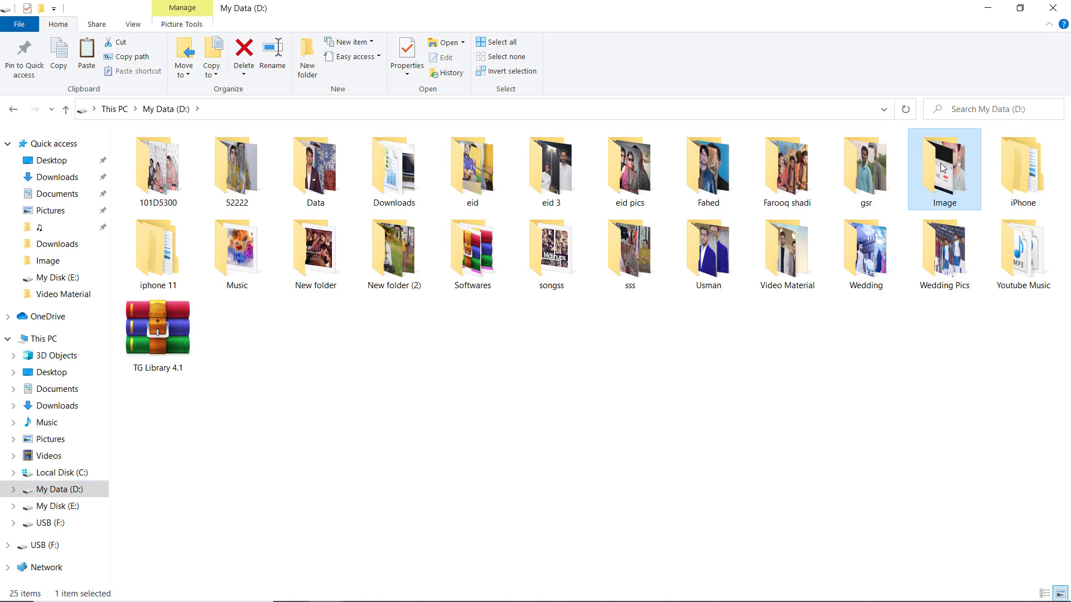
double_click(944, 164)
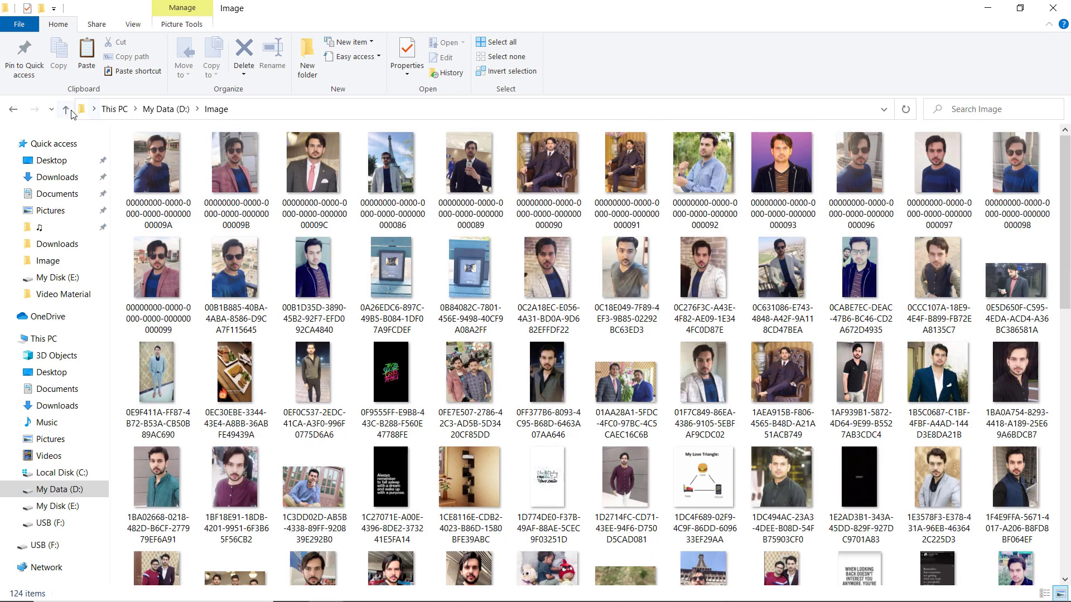
click(66, 110)
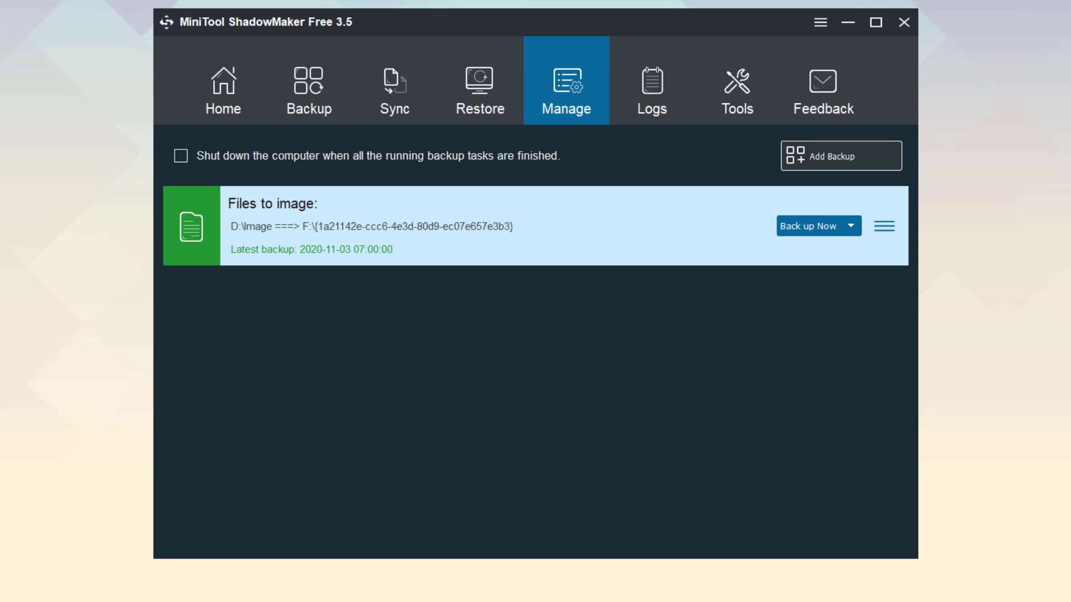
mouse_move(481, 101)
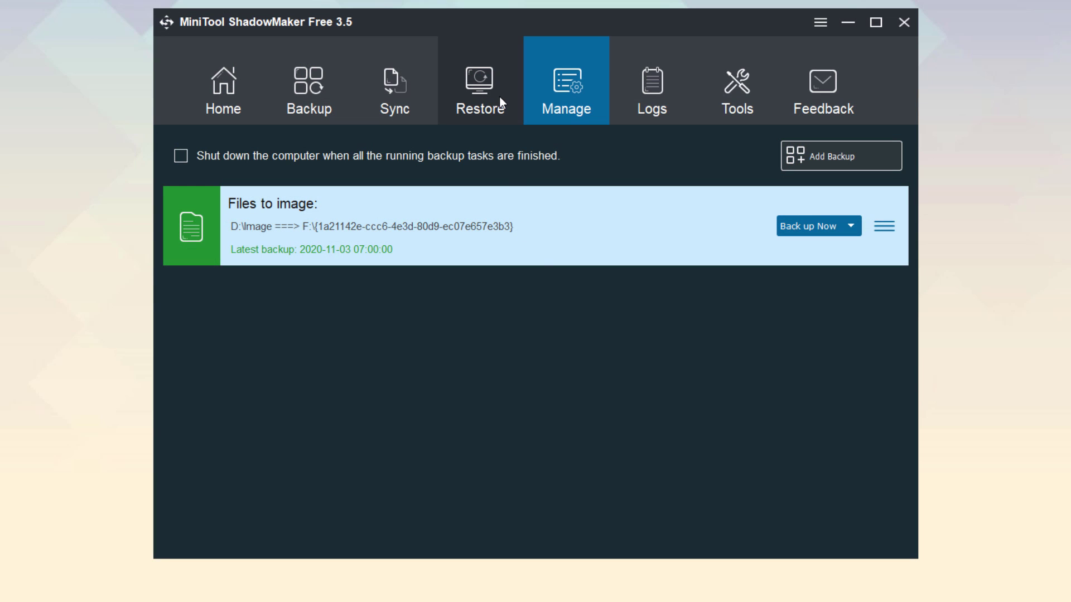
Step: Begin restoring the Files to image backup, version 11/3/2020 6:59 AM, with drive D: kept checked
click(479, 81)
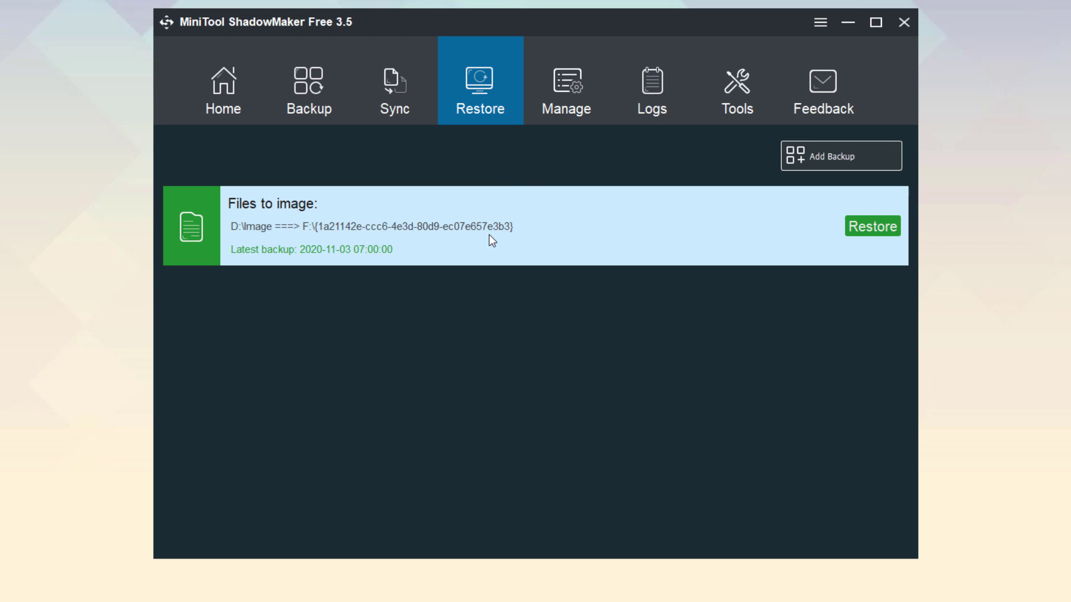
mouse_move(841, 257)
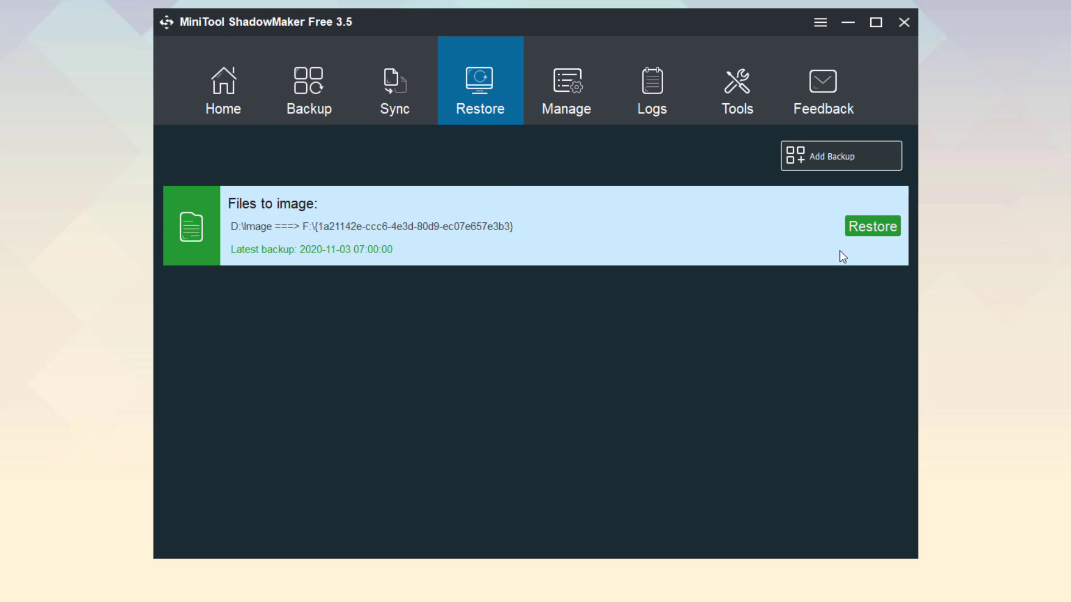
click(873, 226)
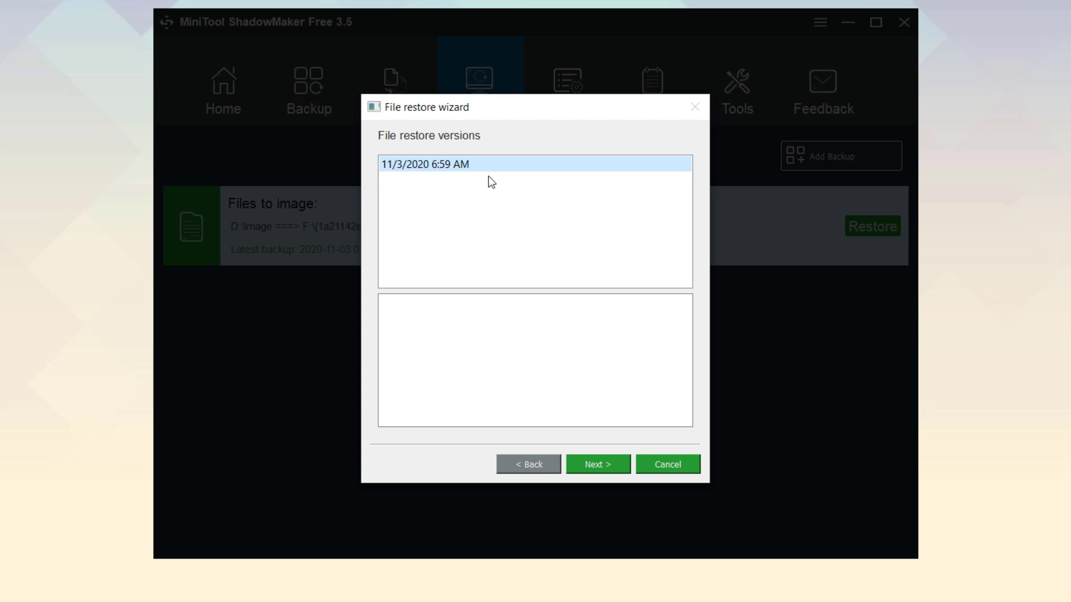
click(596, 464)
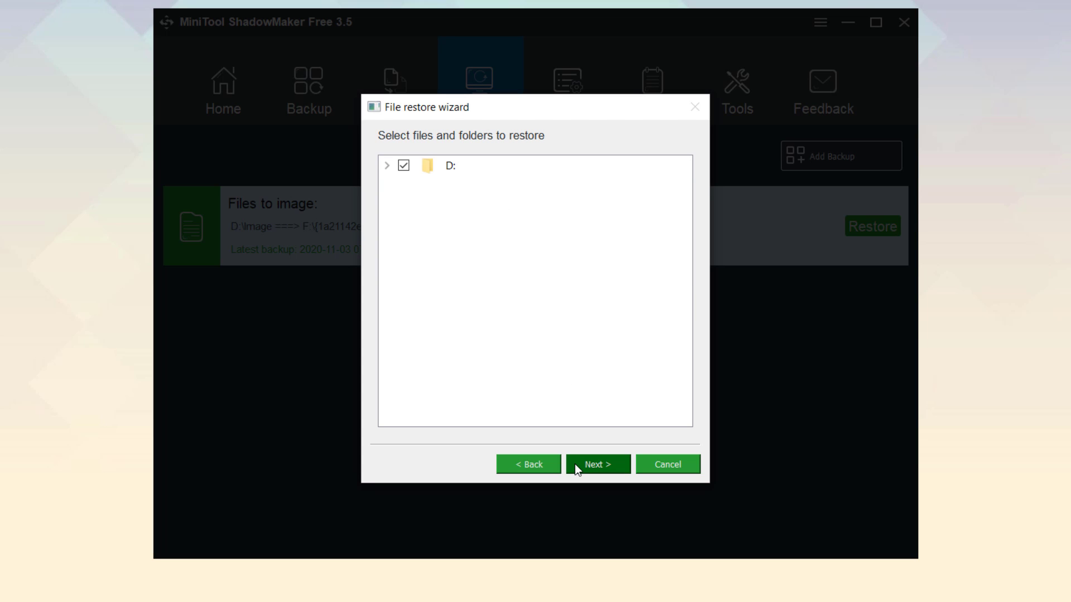
mouse_move(387, 169)
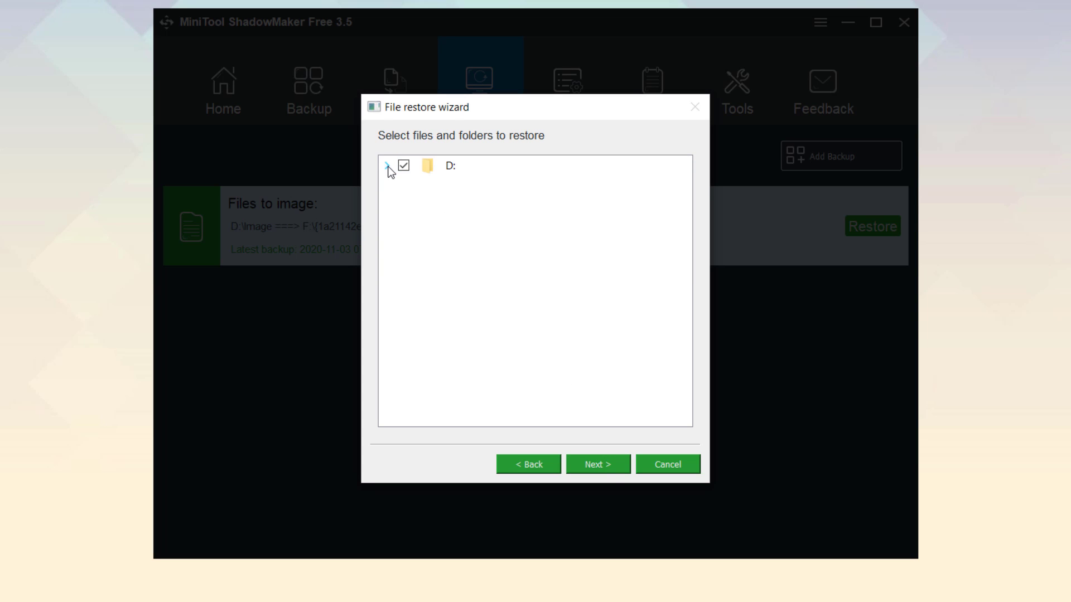
click(594, 464)
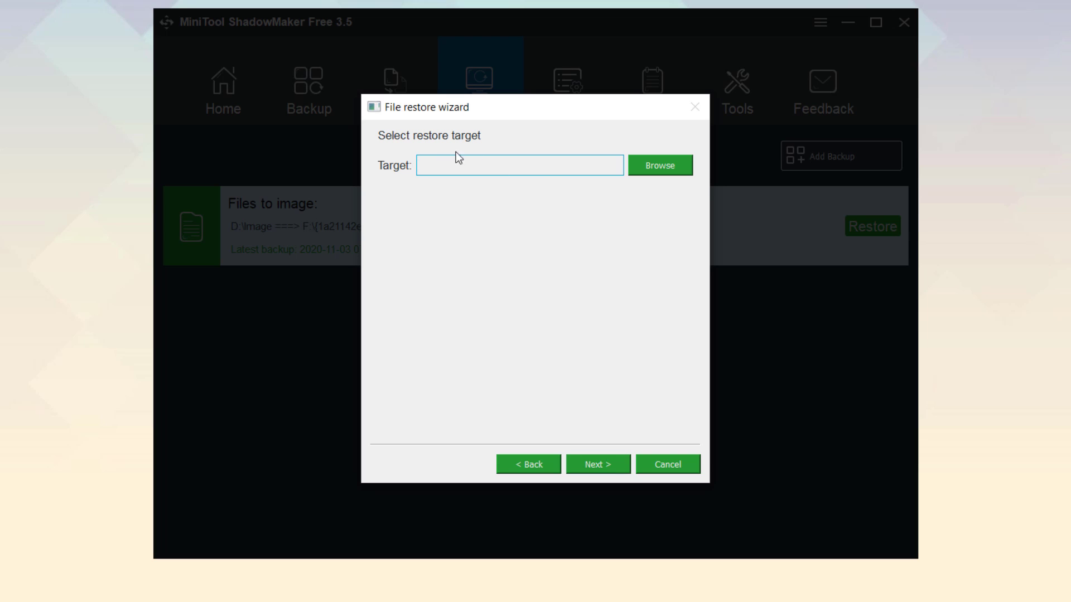
Step: Restore the files to My Data (D:), finish the wizard and view the restored Image folder
click(658, 166)
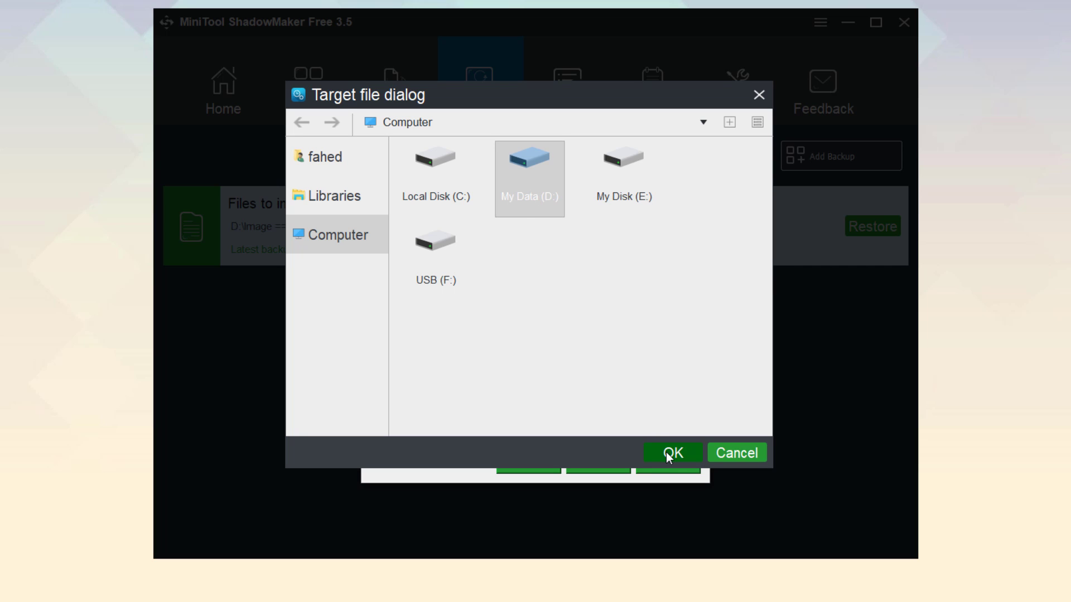
click(672, 453)
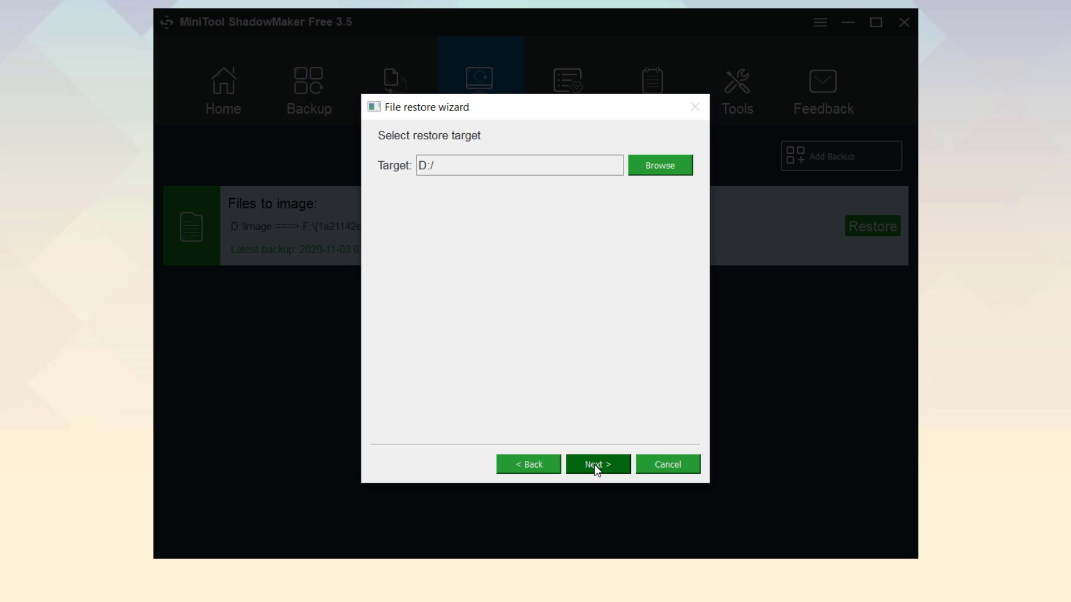
click(596, 464)
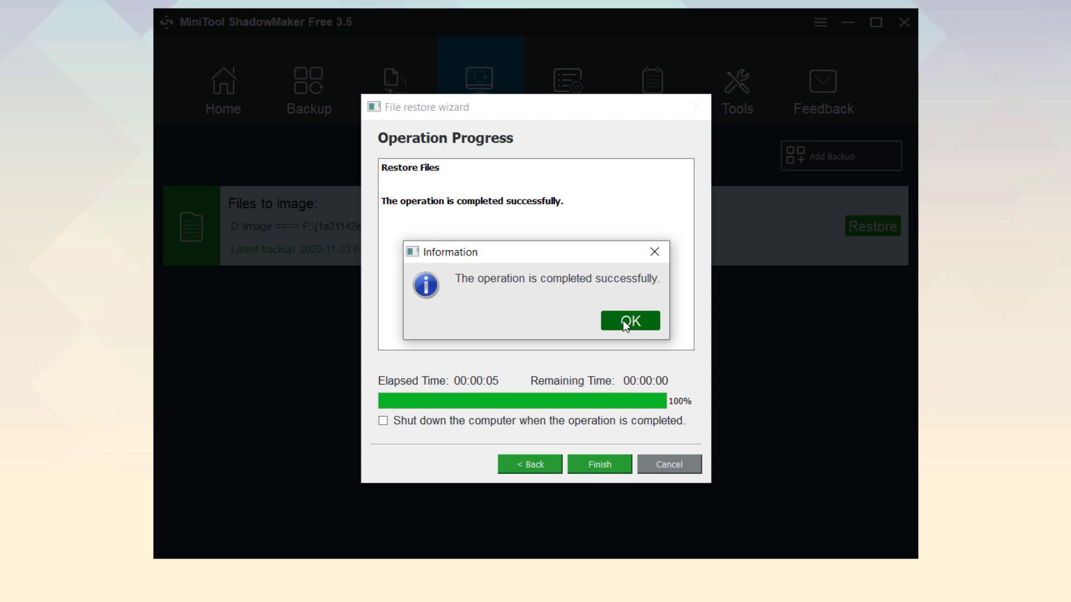
click(628, 322)
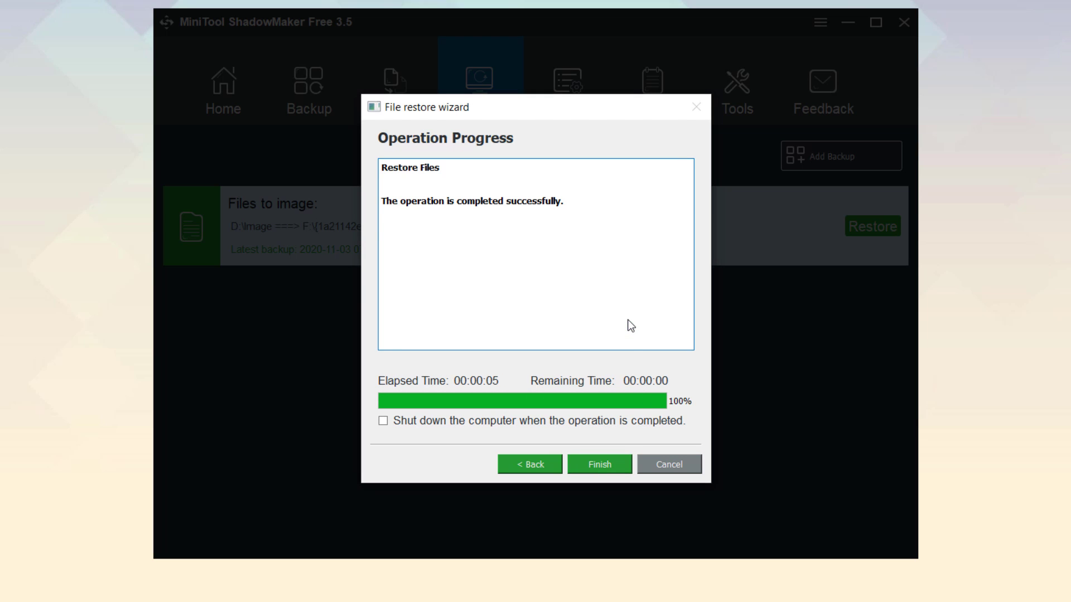
click(598, 464)
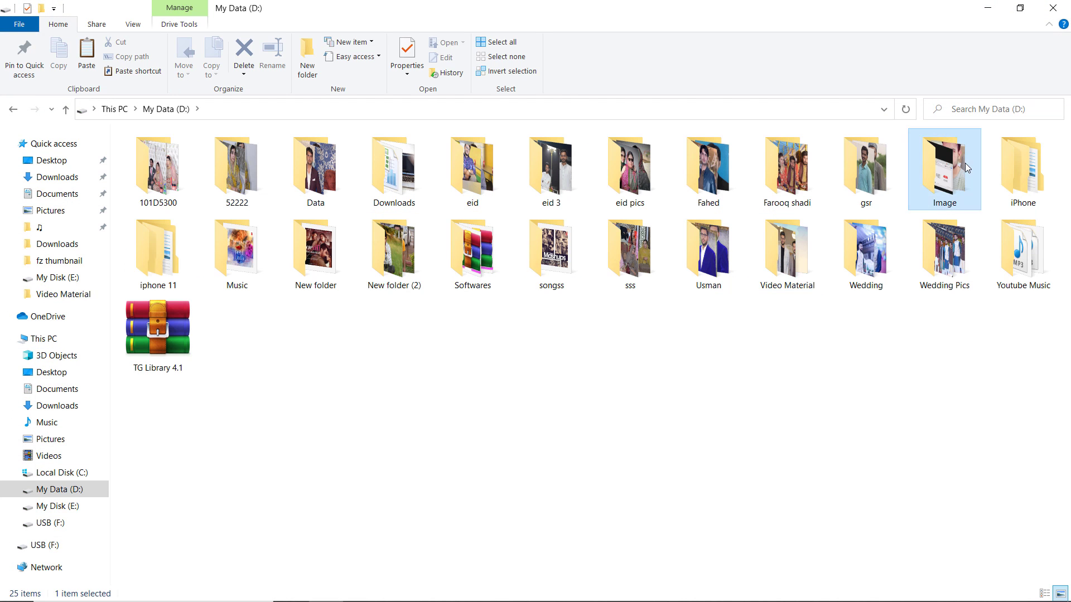
double_click(945, 170)
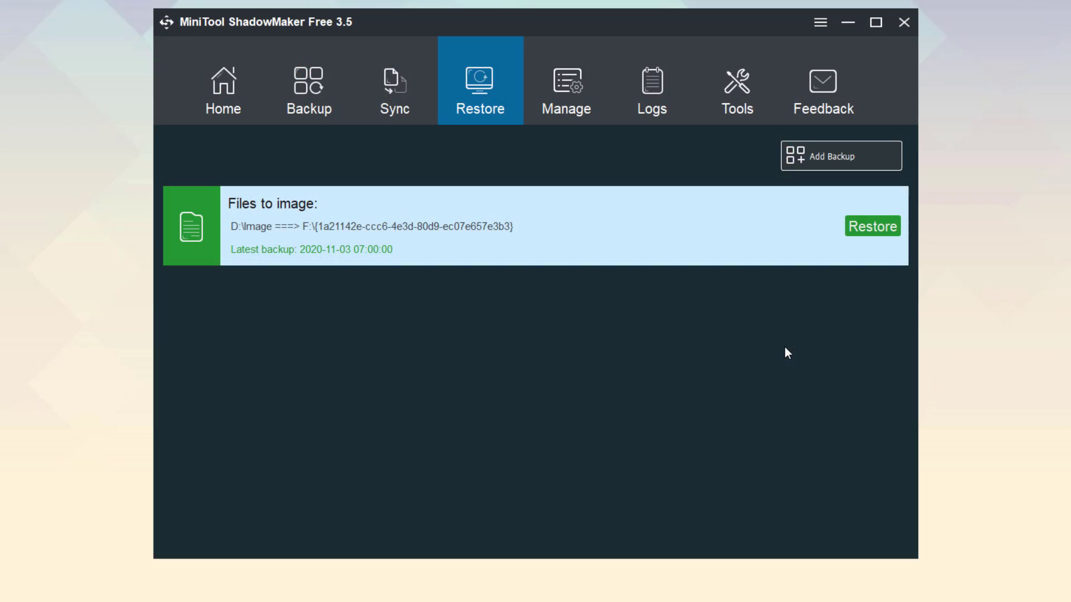
Step: Show the Sync page with File and Folder source and D:\backupdata\ destination
click(394, 81)
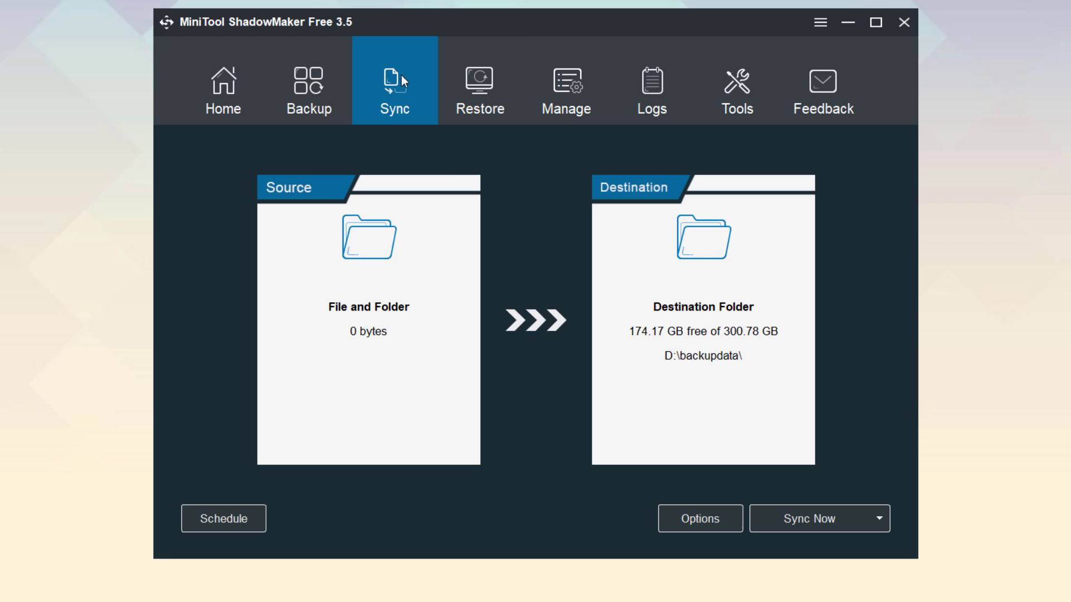
mouse_move(520, 176)
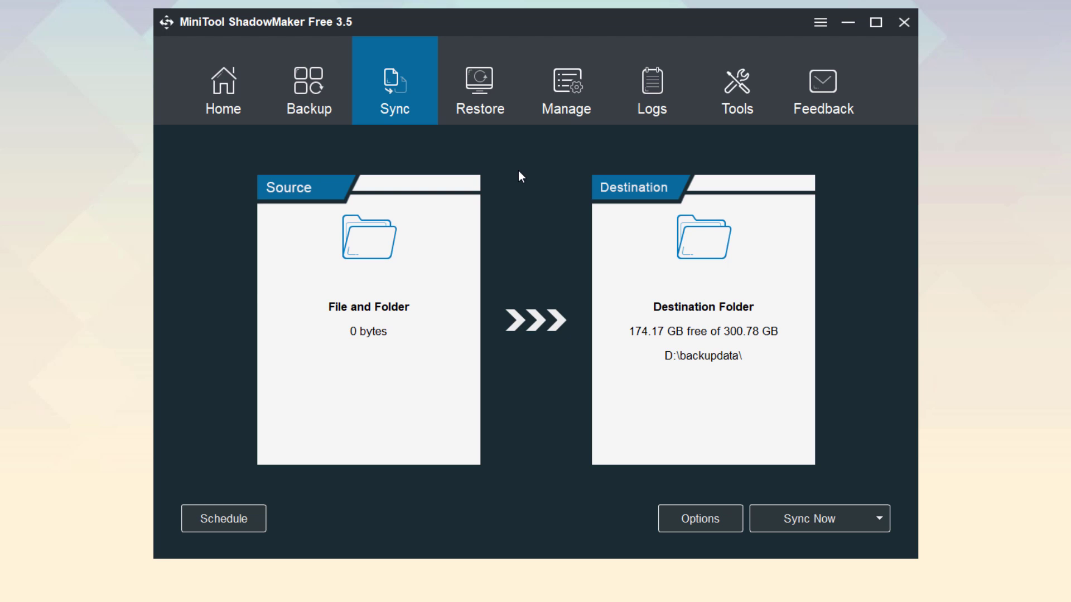
mouse_move(526, 167)
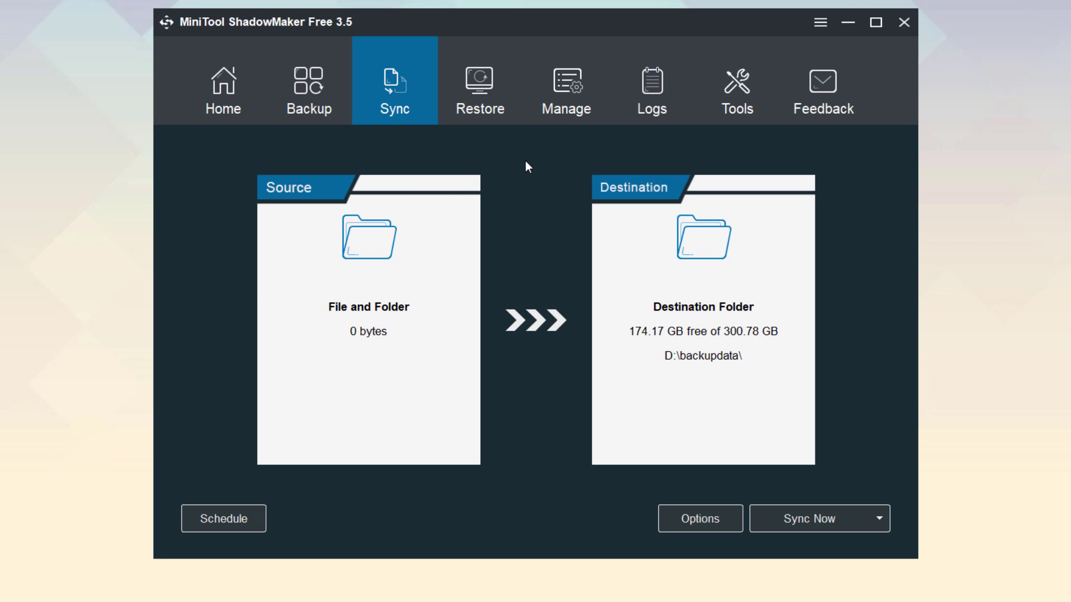
mouse_move(573, 300)
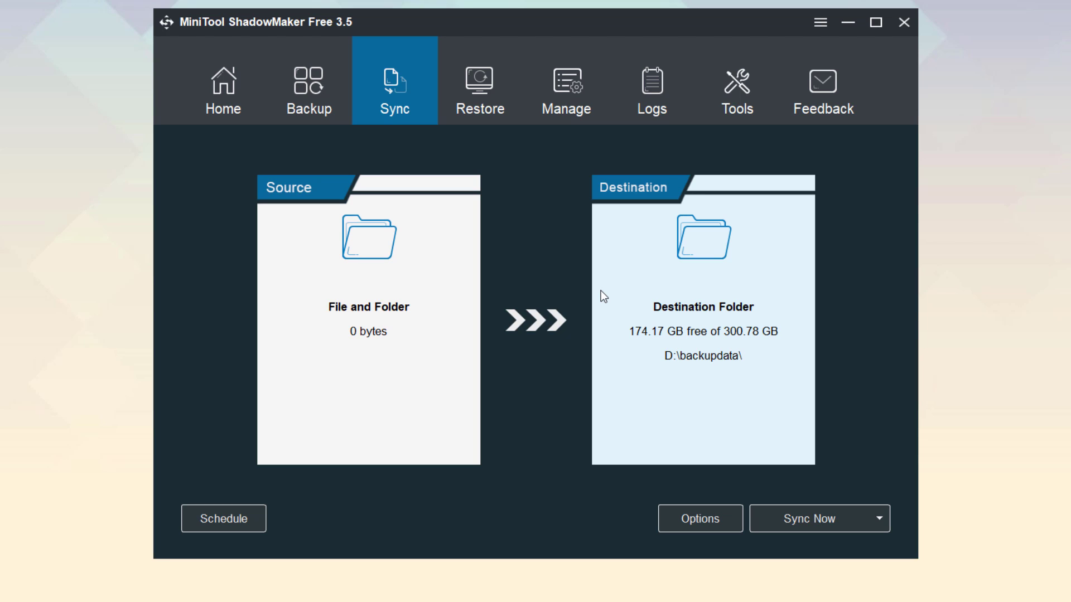
mouse_move(583, 244)
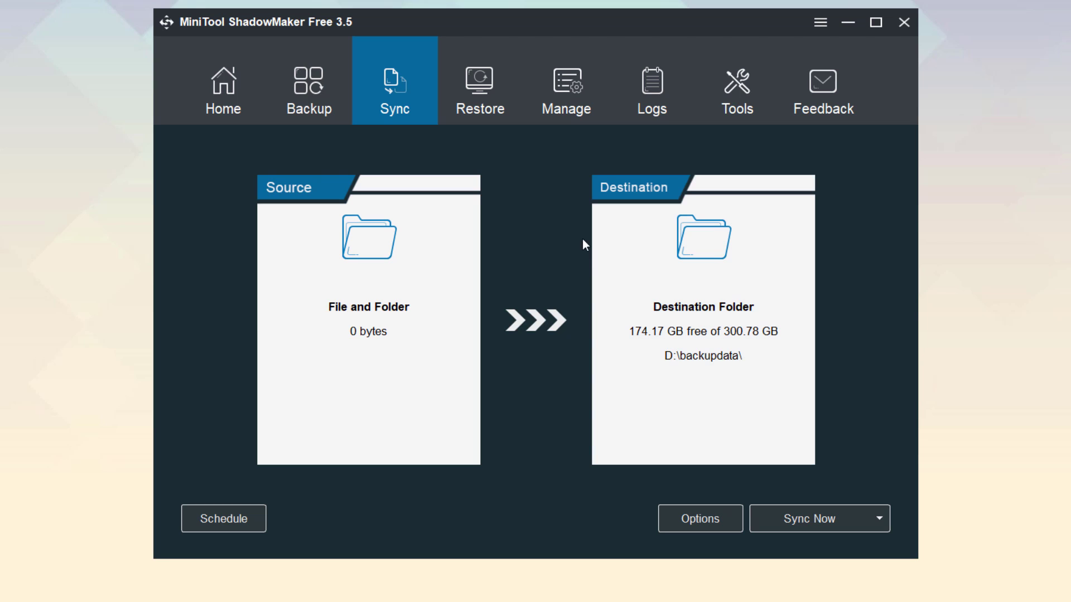
Step: Show the Manage section and the options menu of the Files to image task
click(565, 86)
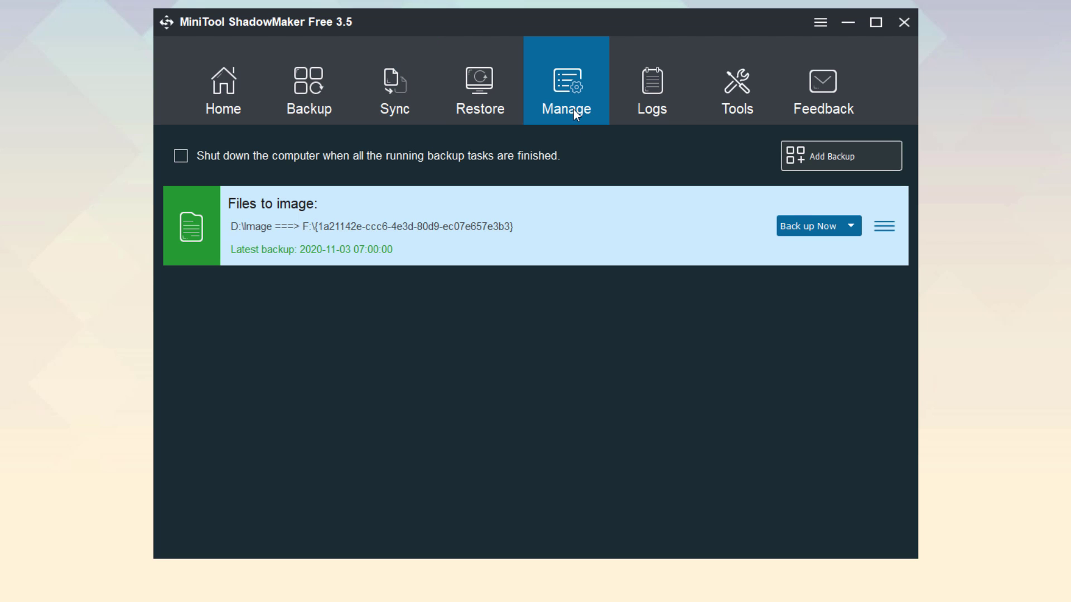
mouse_move(498, 195)
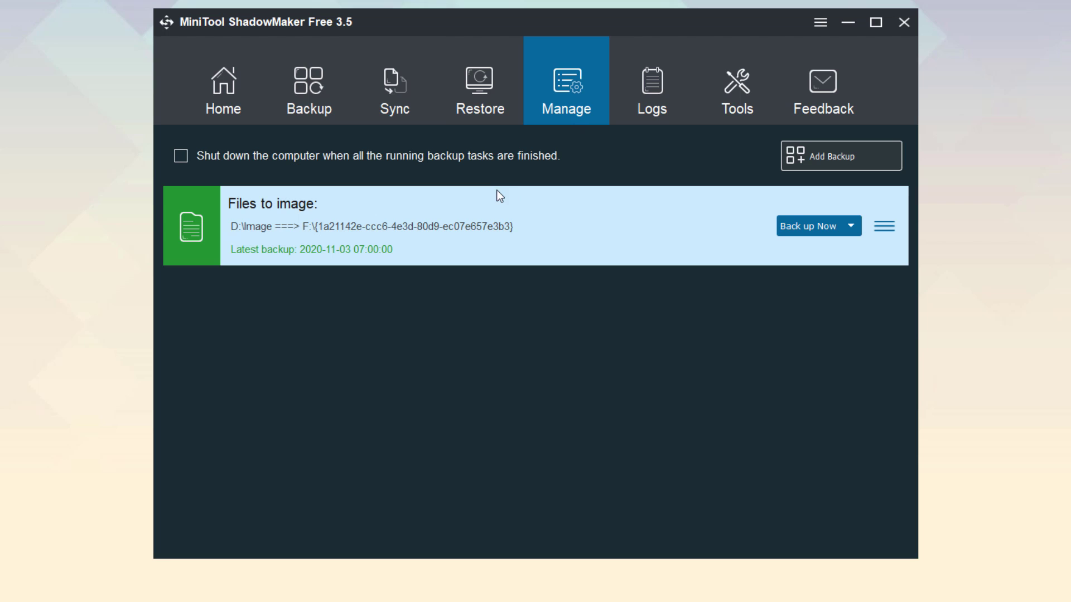
mouse_move(566, 244)
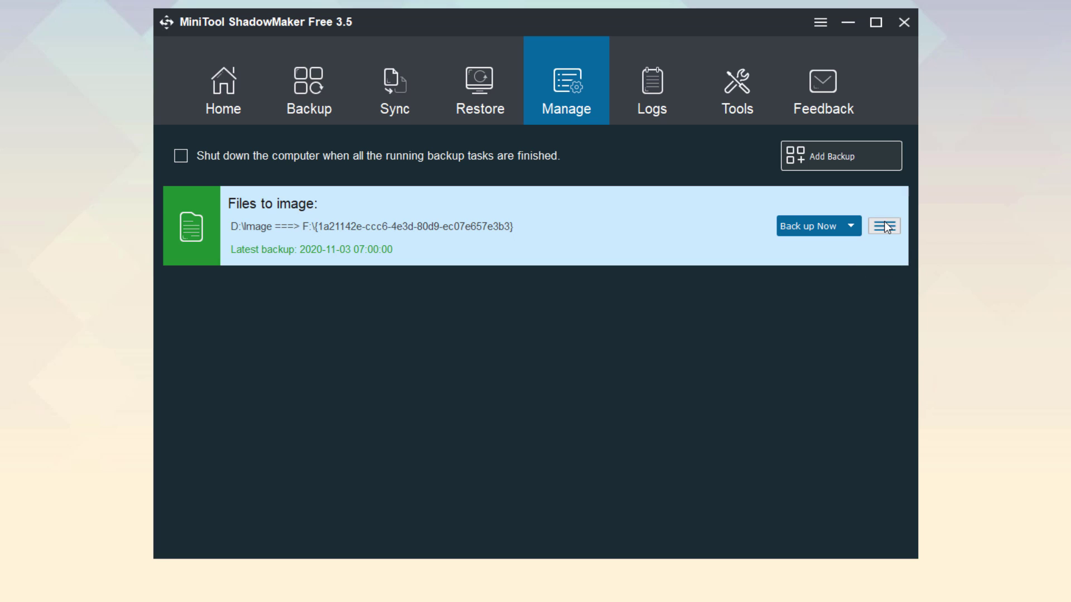
click(883, 226)
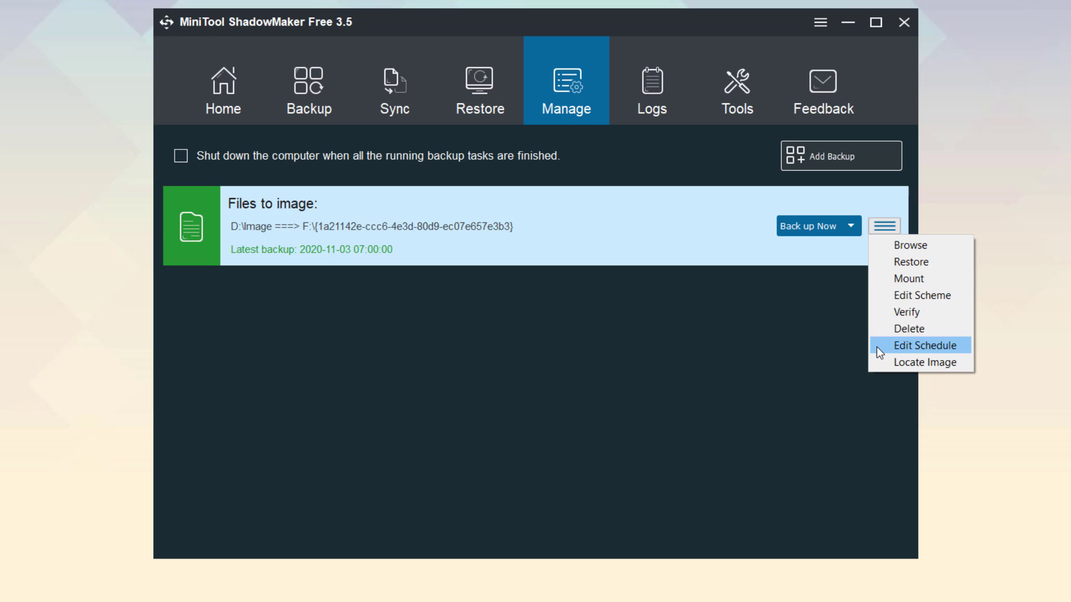
Step: In Edit Schedule, switch the schedule on, Daily, start 09:02, repeating every 6 hours
click(924, 344)
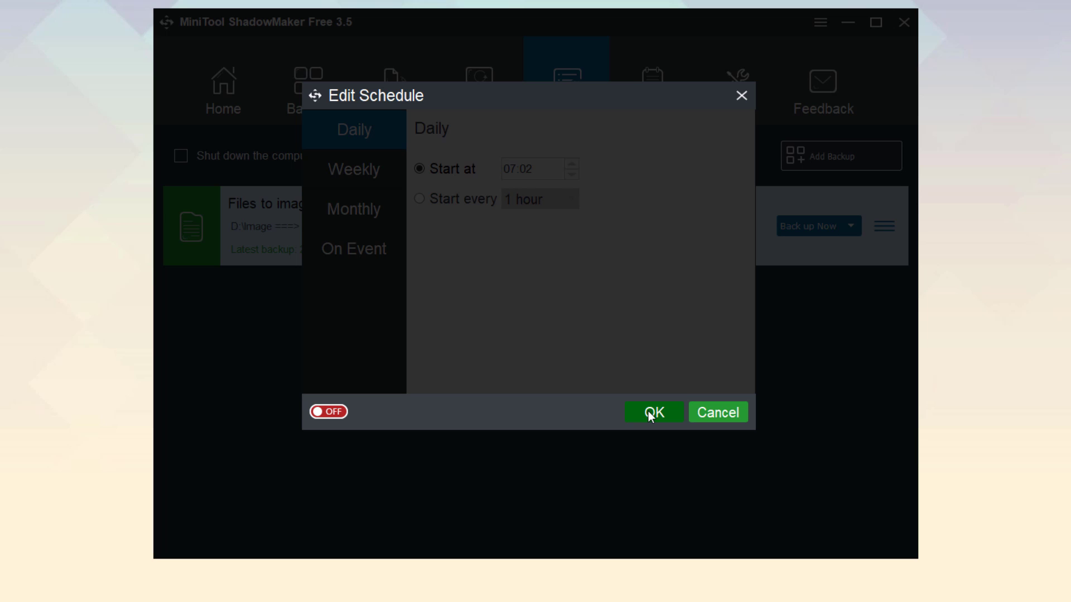
mouse_move(332, 428)
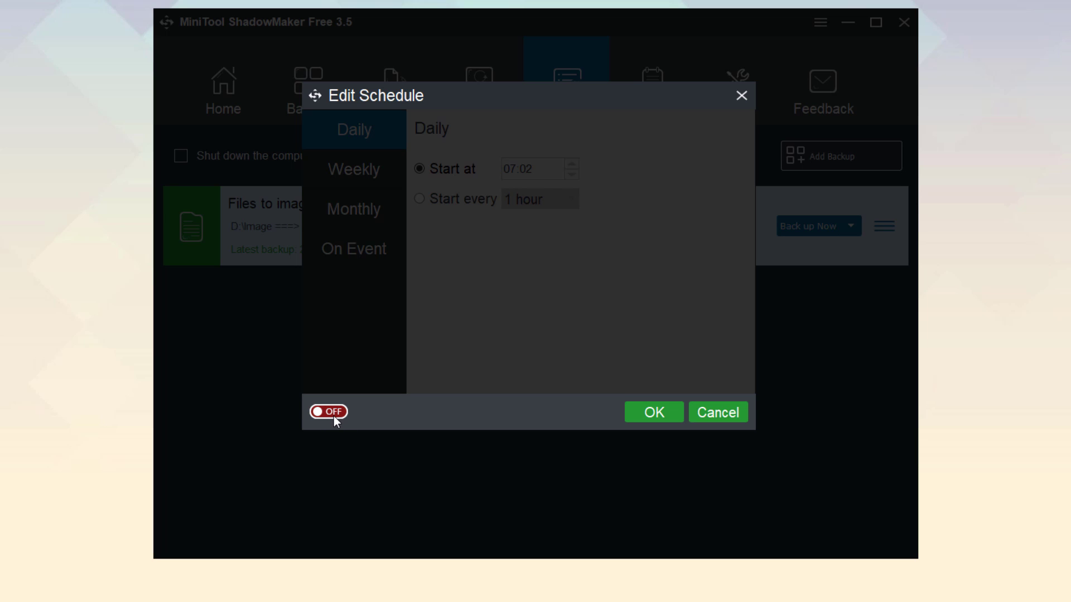
click(328, 411)
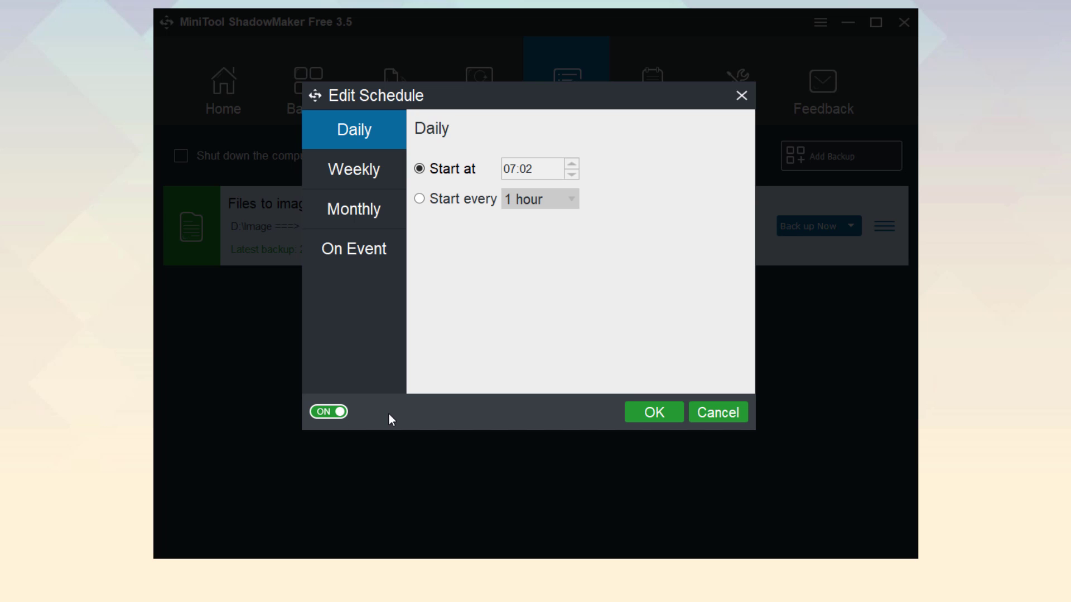
click(418, 168)
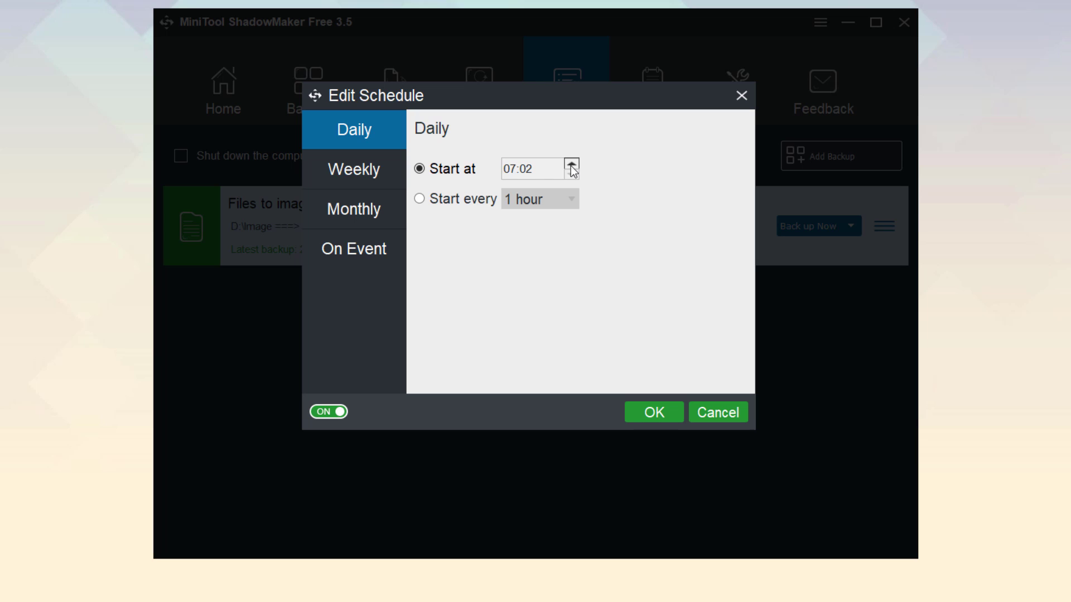
click(571, 165)
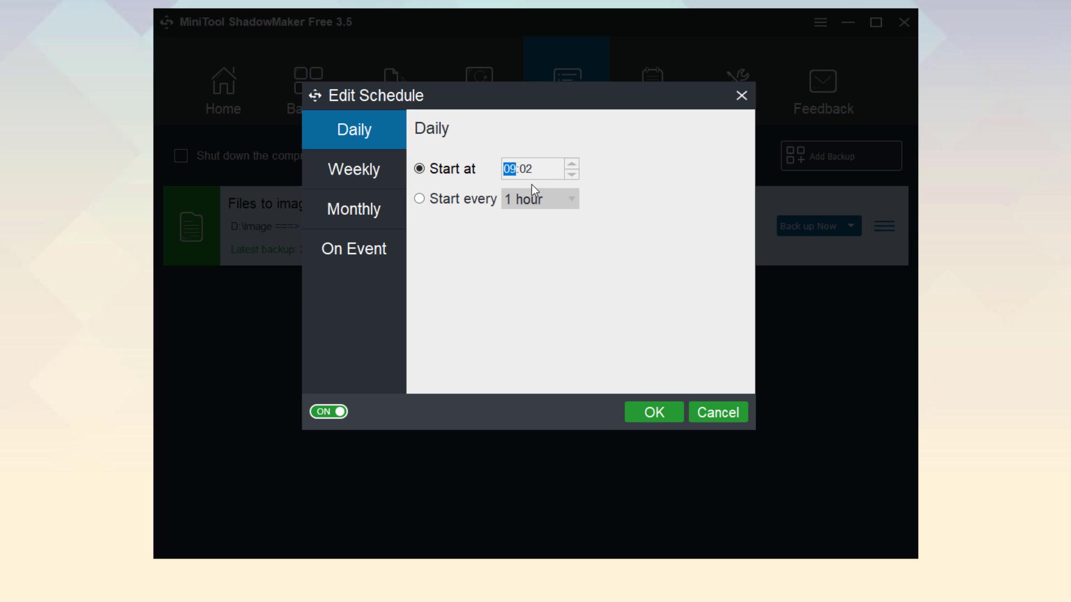
click(419, 199)
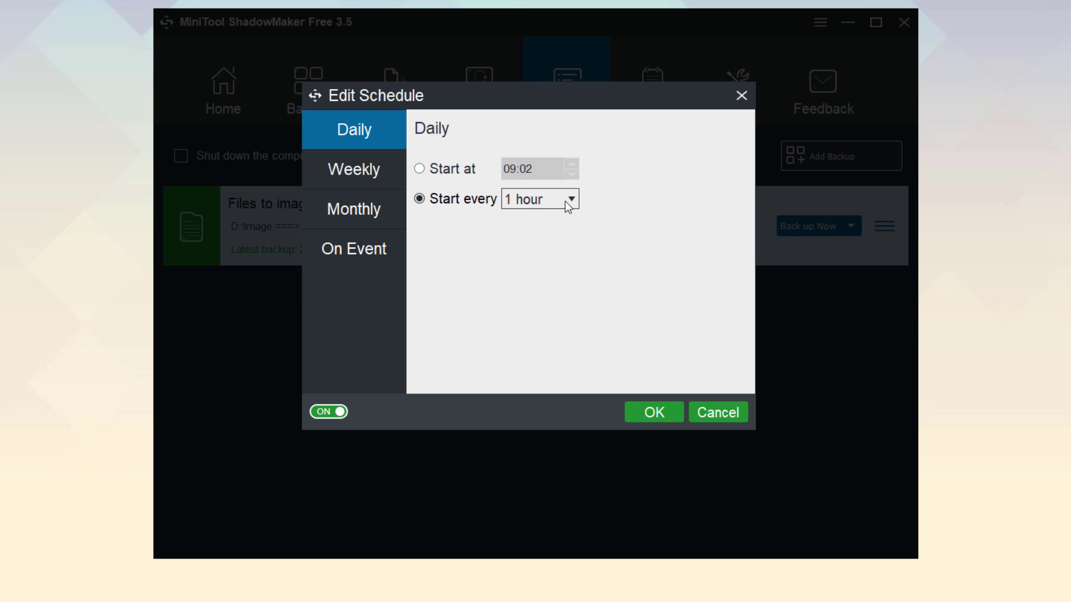
click(572, 198)
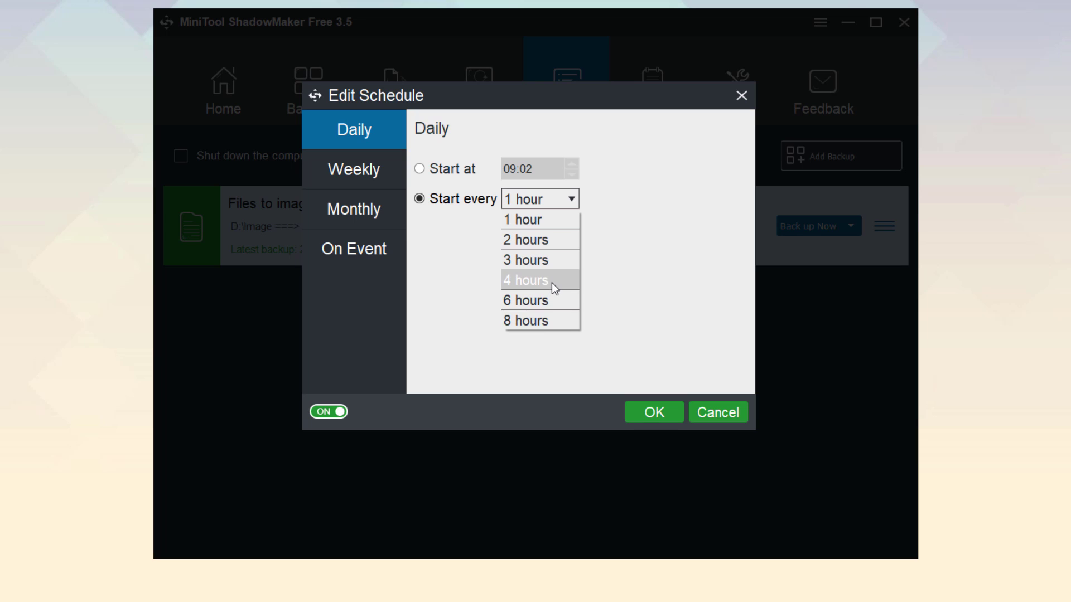
click(526, 300)
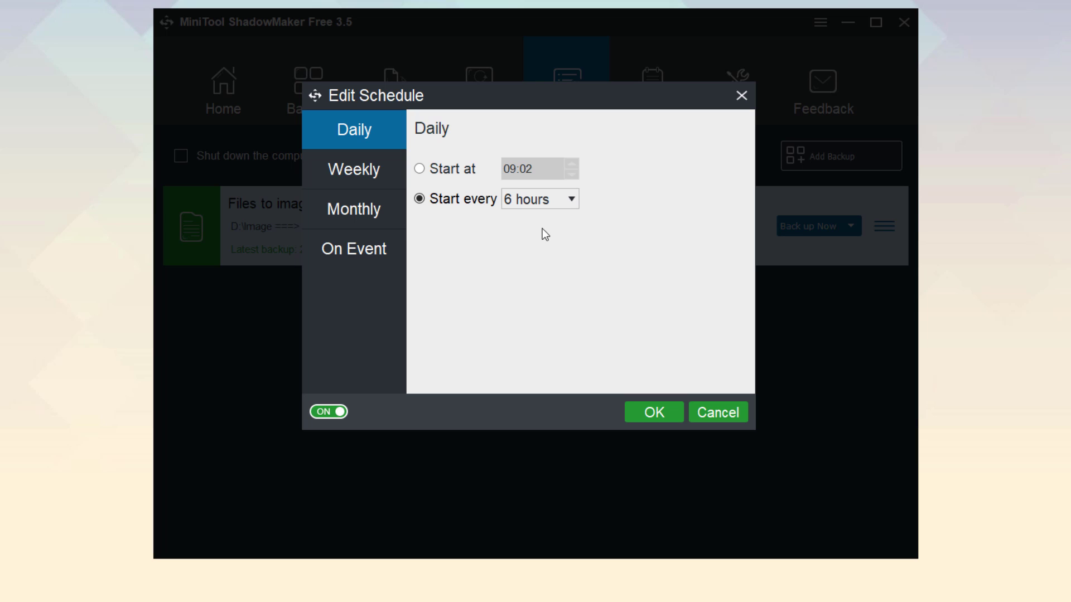
mouse_move(375, 169)
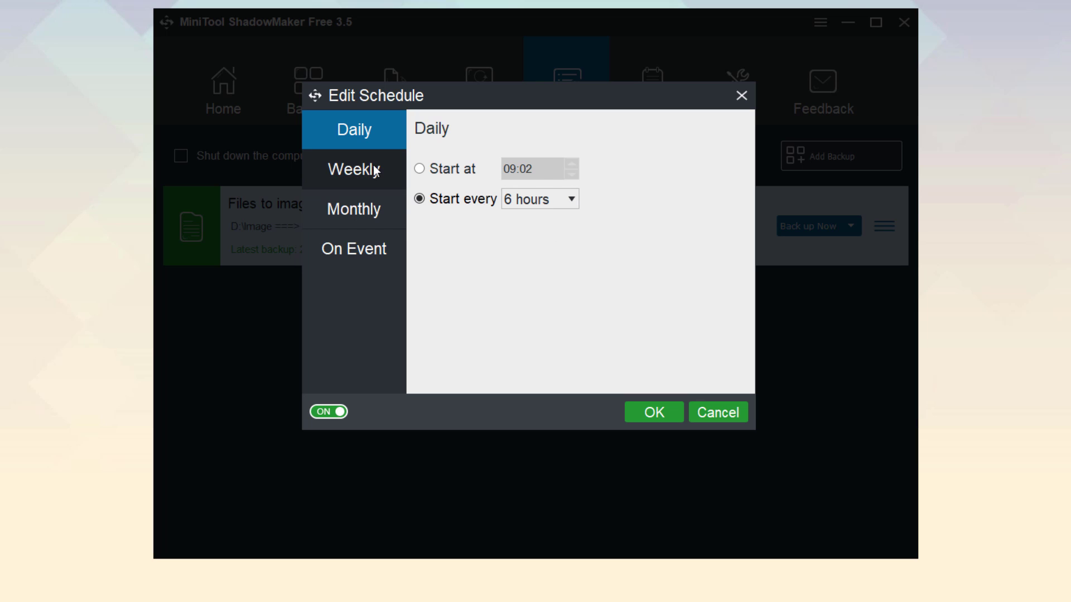
Step: Try Weekly on Fri, then save a Monthly schedule on day 1 at 07:02
click(353, 169)
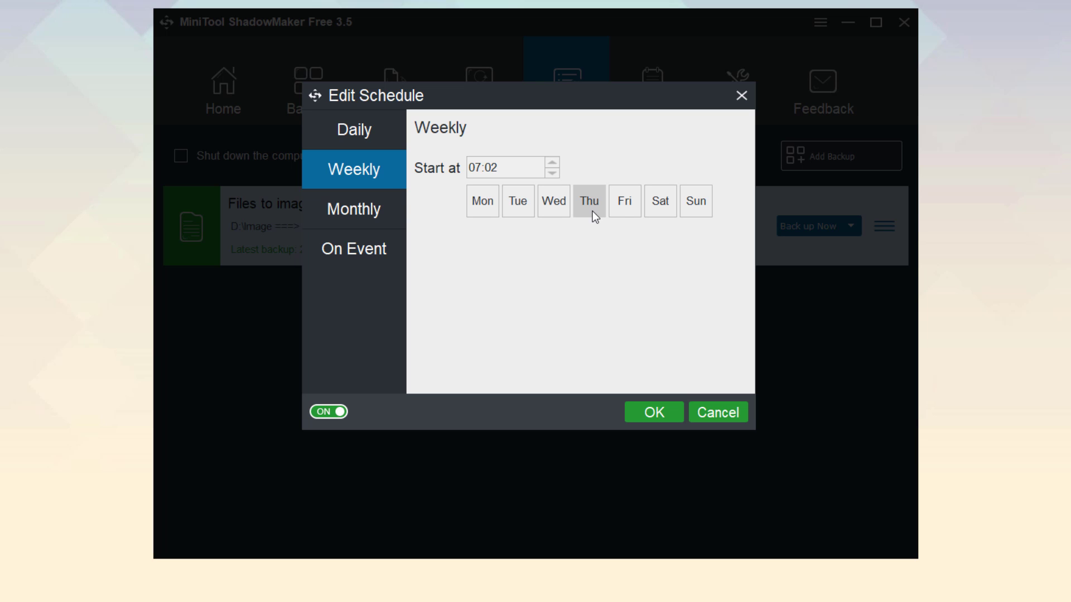
click(624, 201)
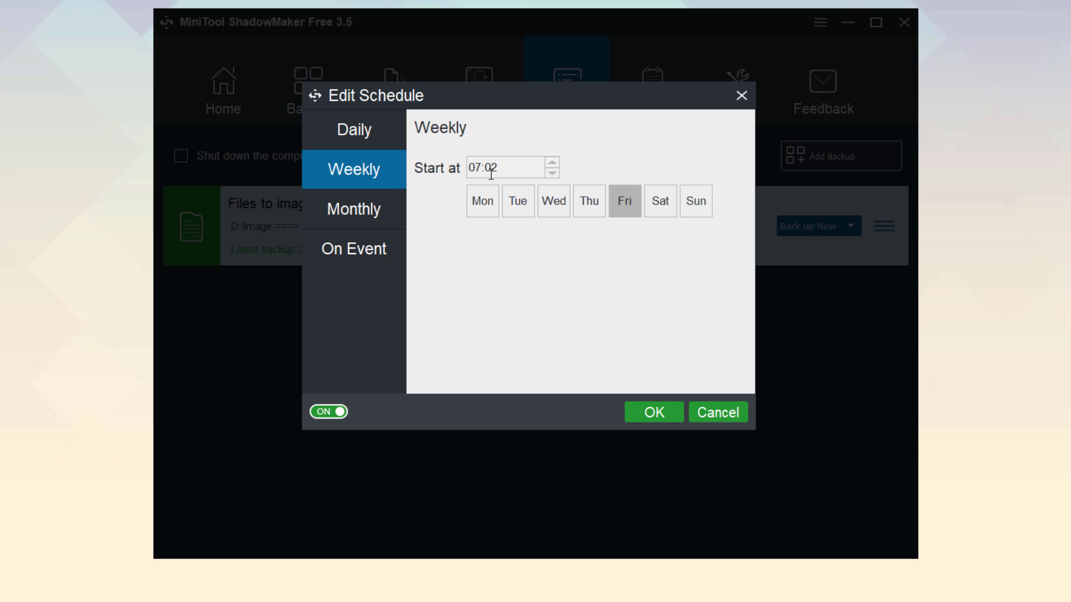
click(552, 163)
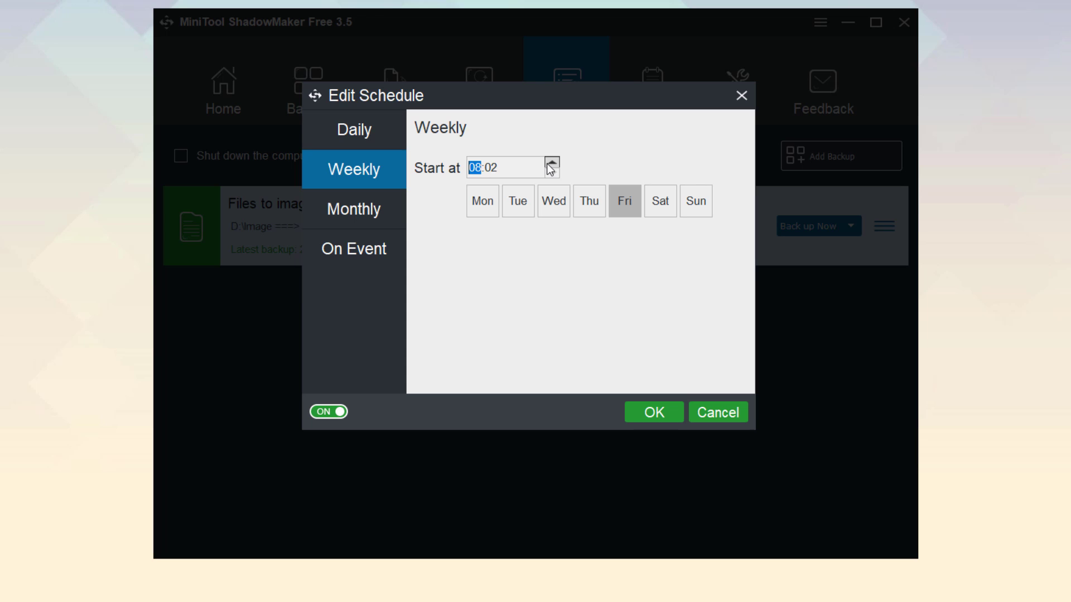
click(354, 208)
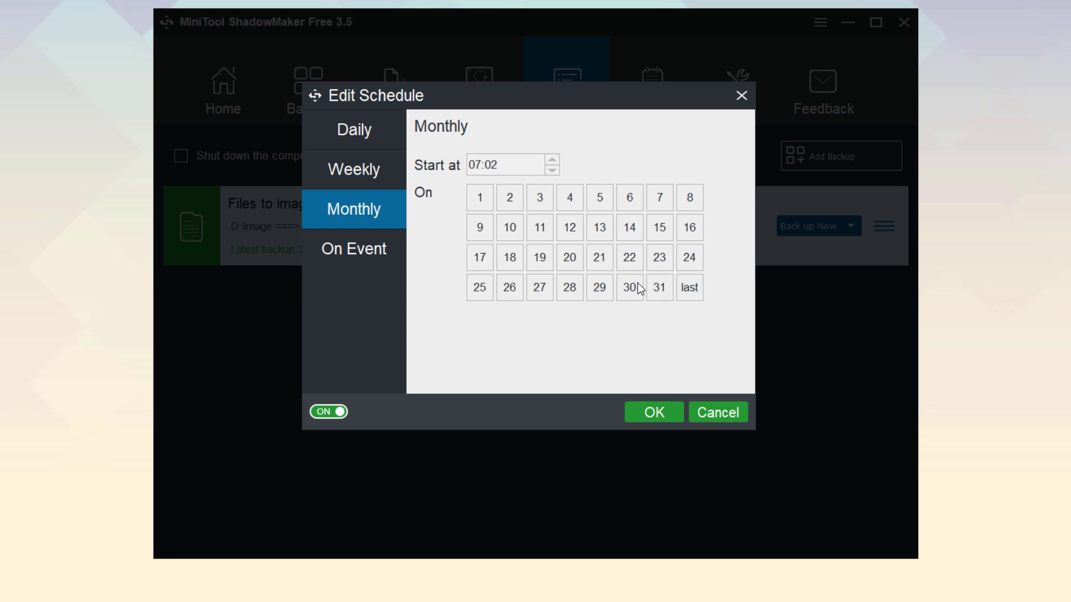
click(480, 198)
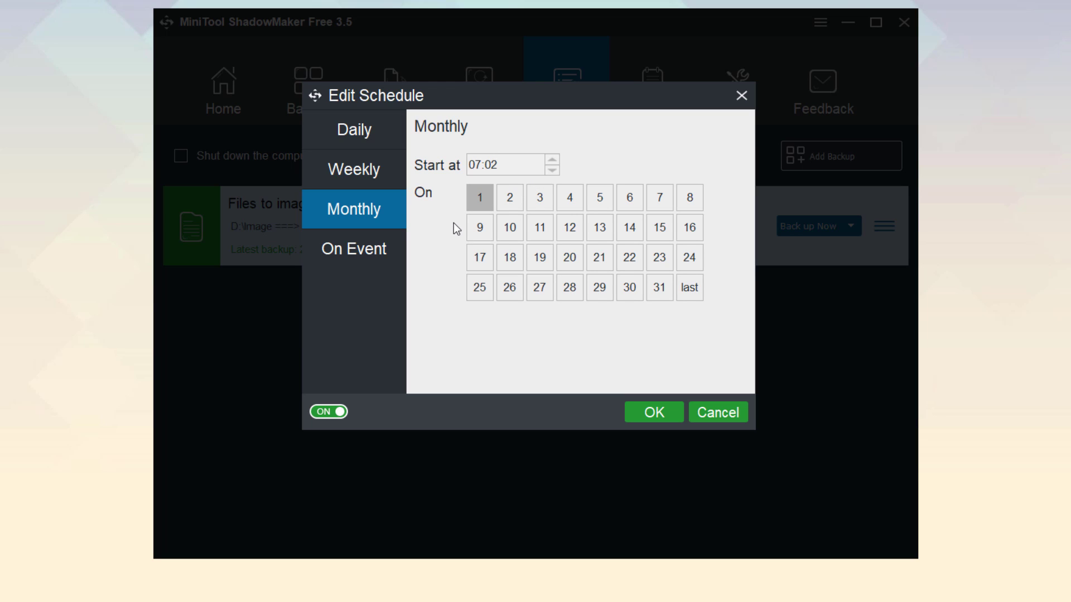
mouse_move(400, 228)
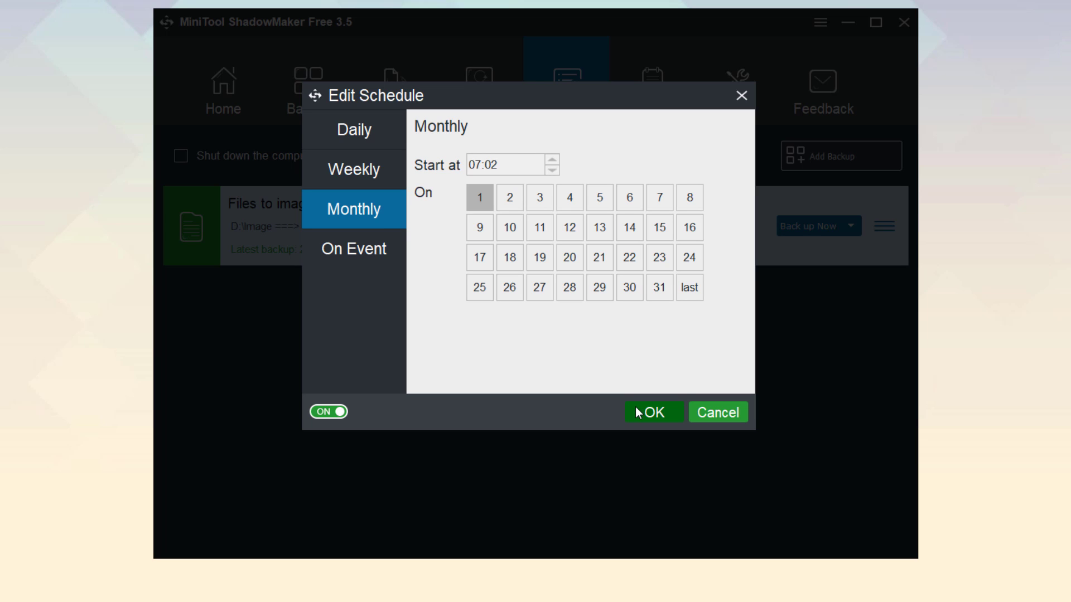
click(653, 411)
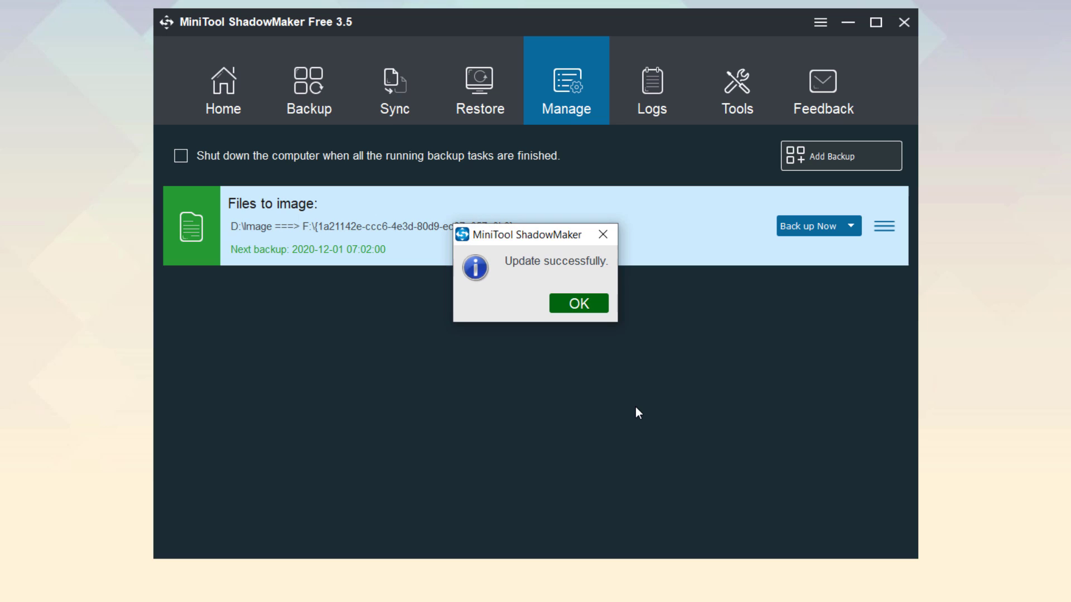
Step: Dismiss 'Update successfully' and show the Logs listing the 11/3/2020 run as Successful
click(577, 303)
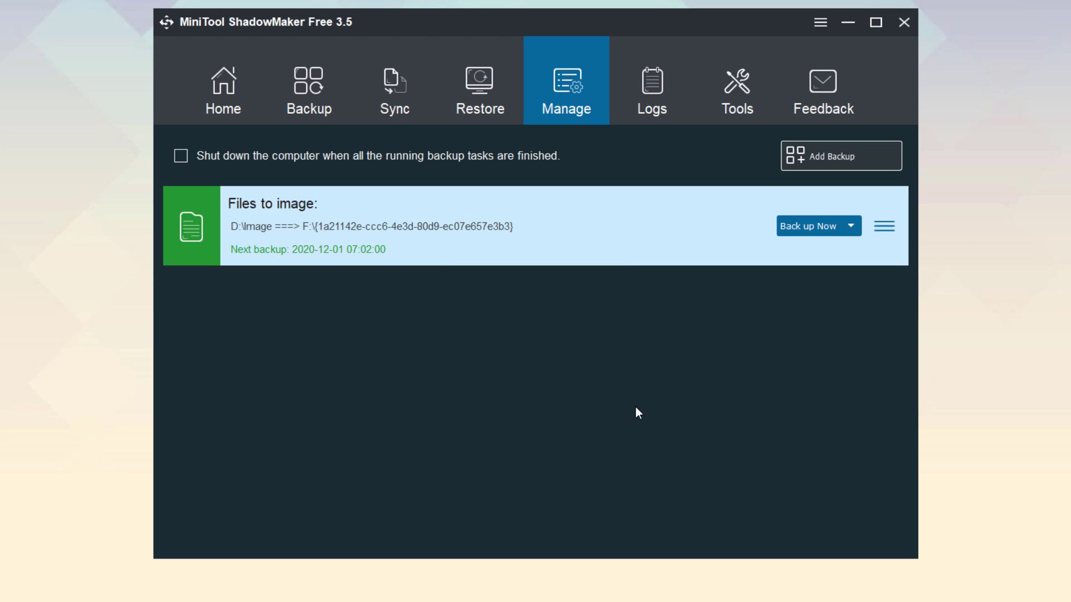
mouse_move(573, 321)
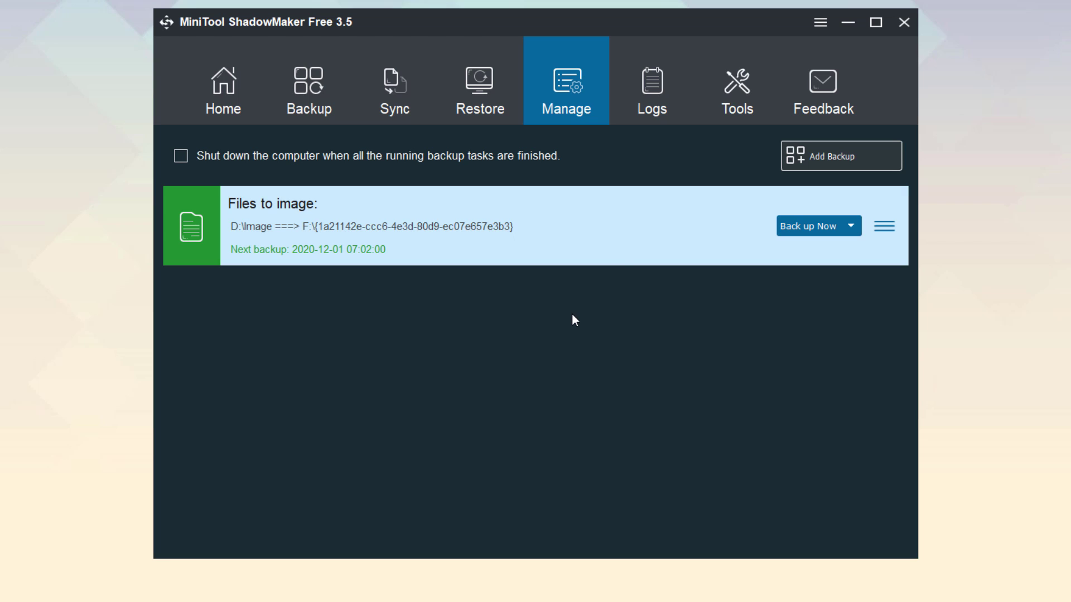
click(652, 89)
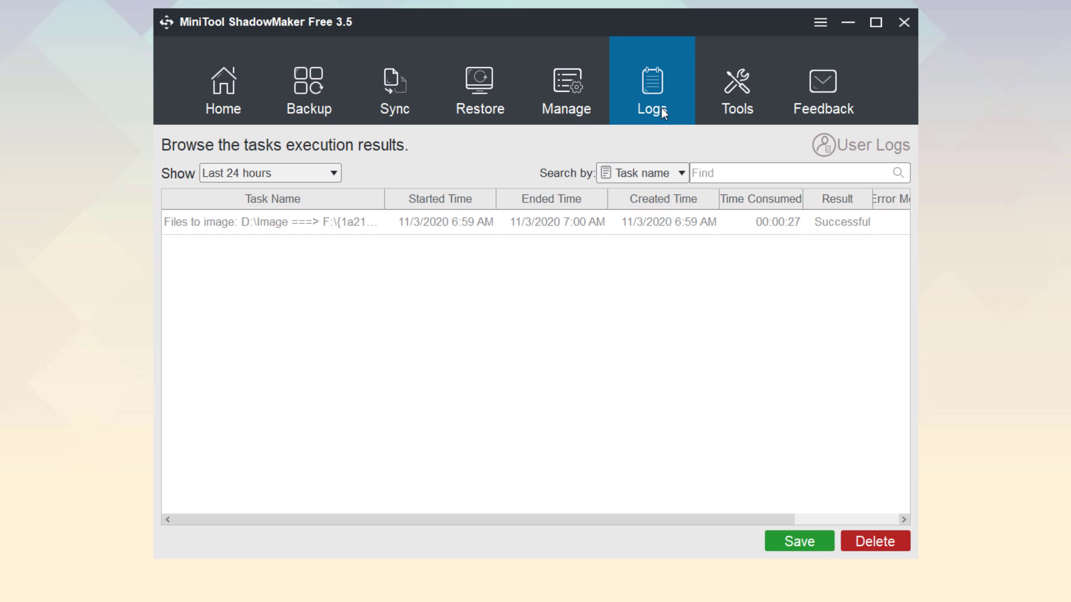
Step: Review the utilities on the Tools page and return to the Home page
click(736, 89)
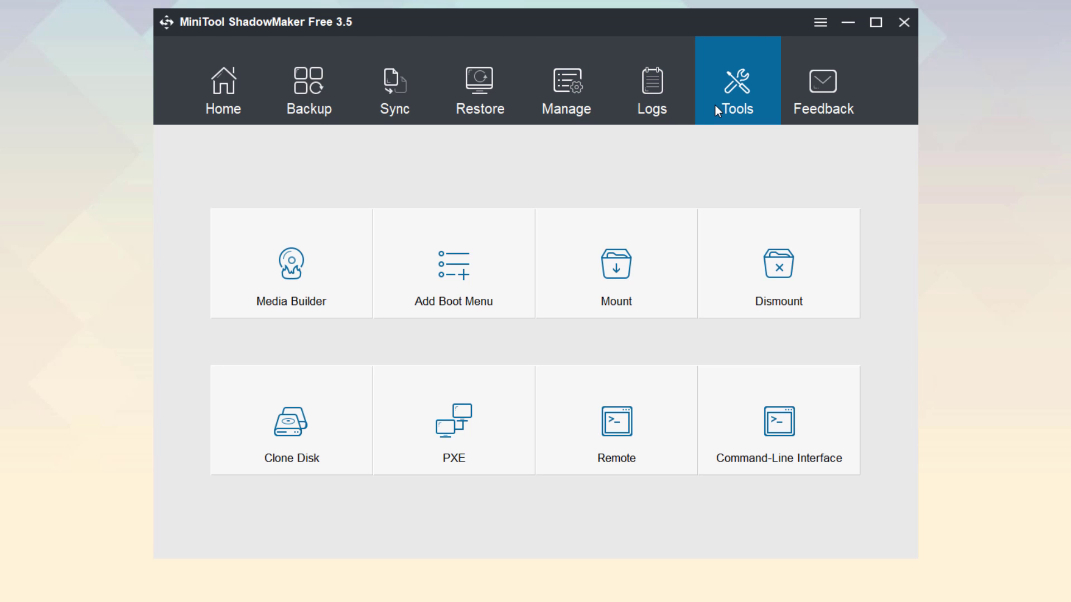
mouse_move(223, 90)
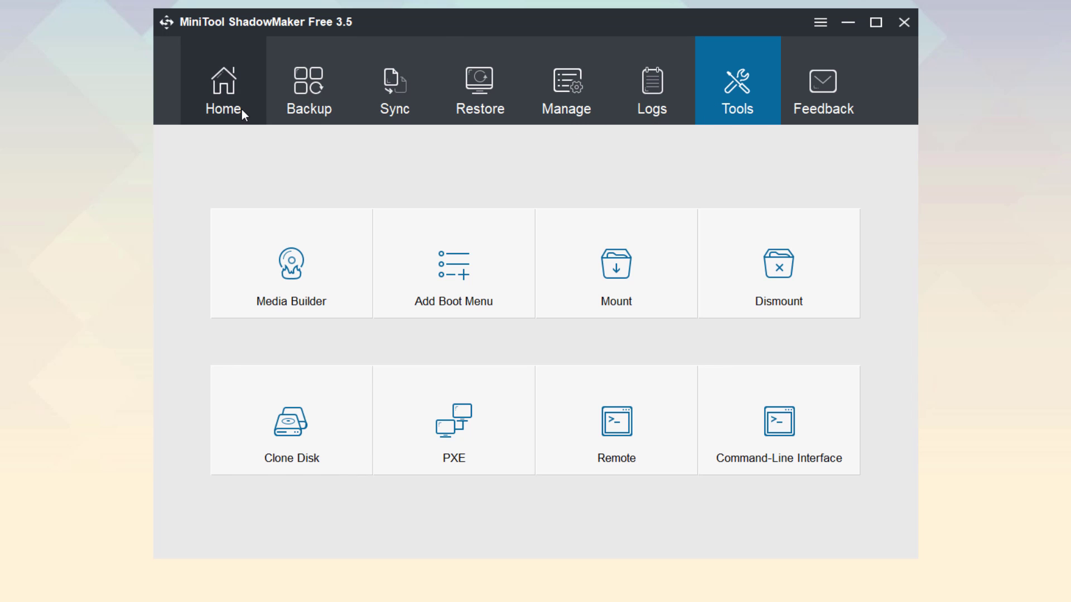
click(222, 89)
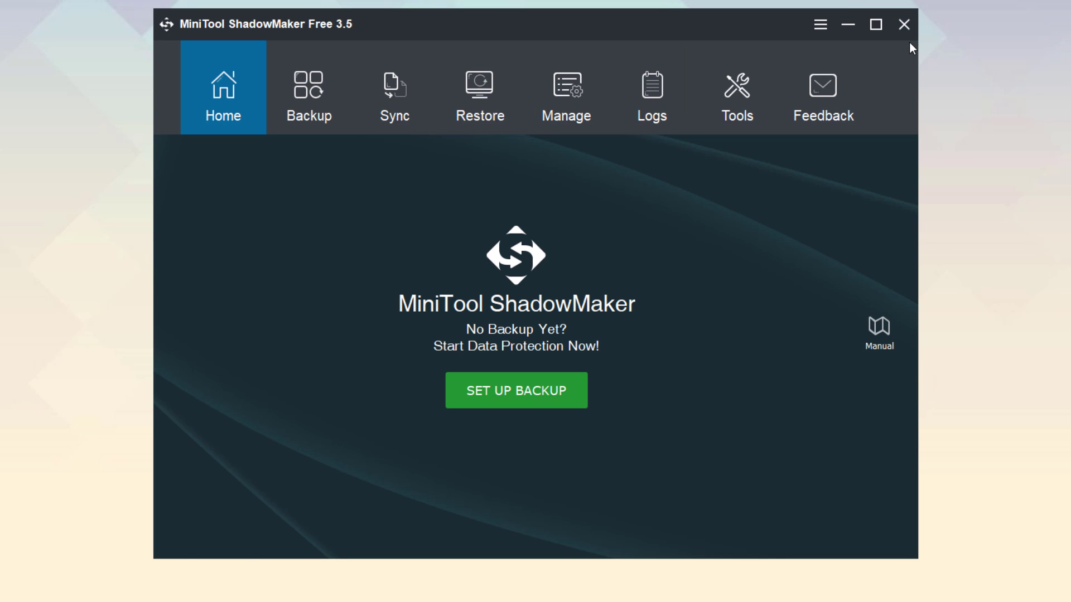